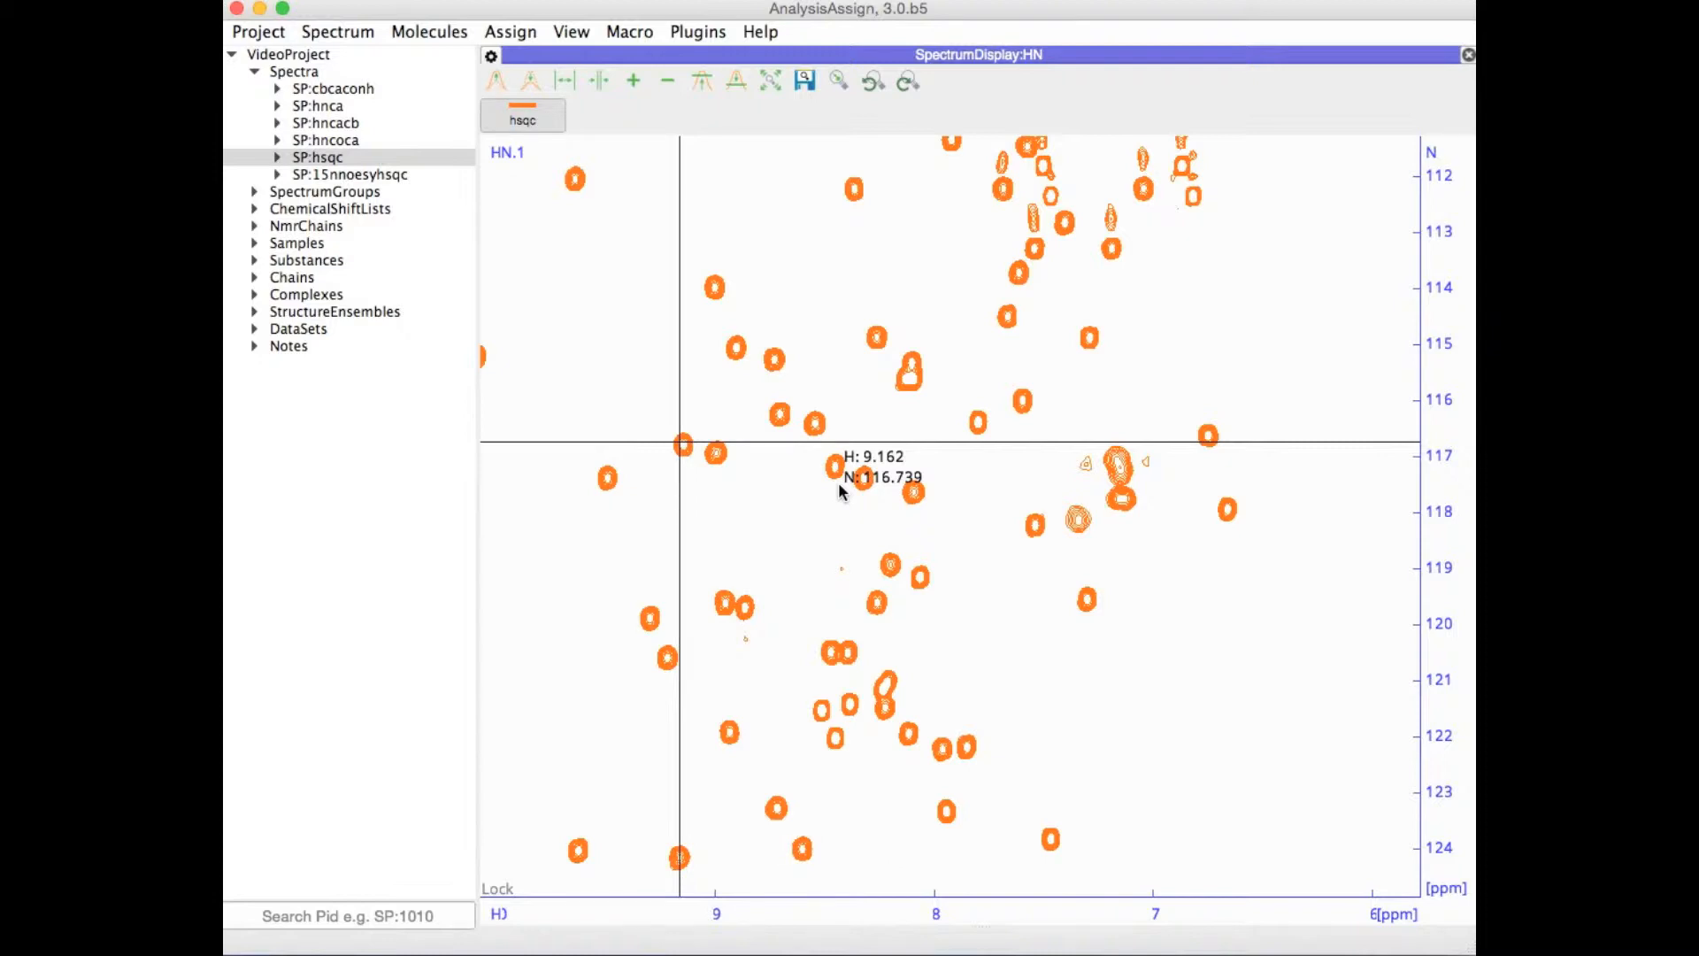
mouse_move(834, 466)
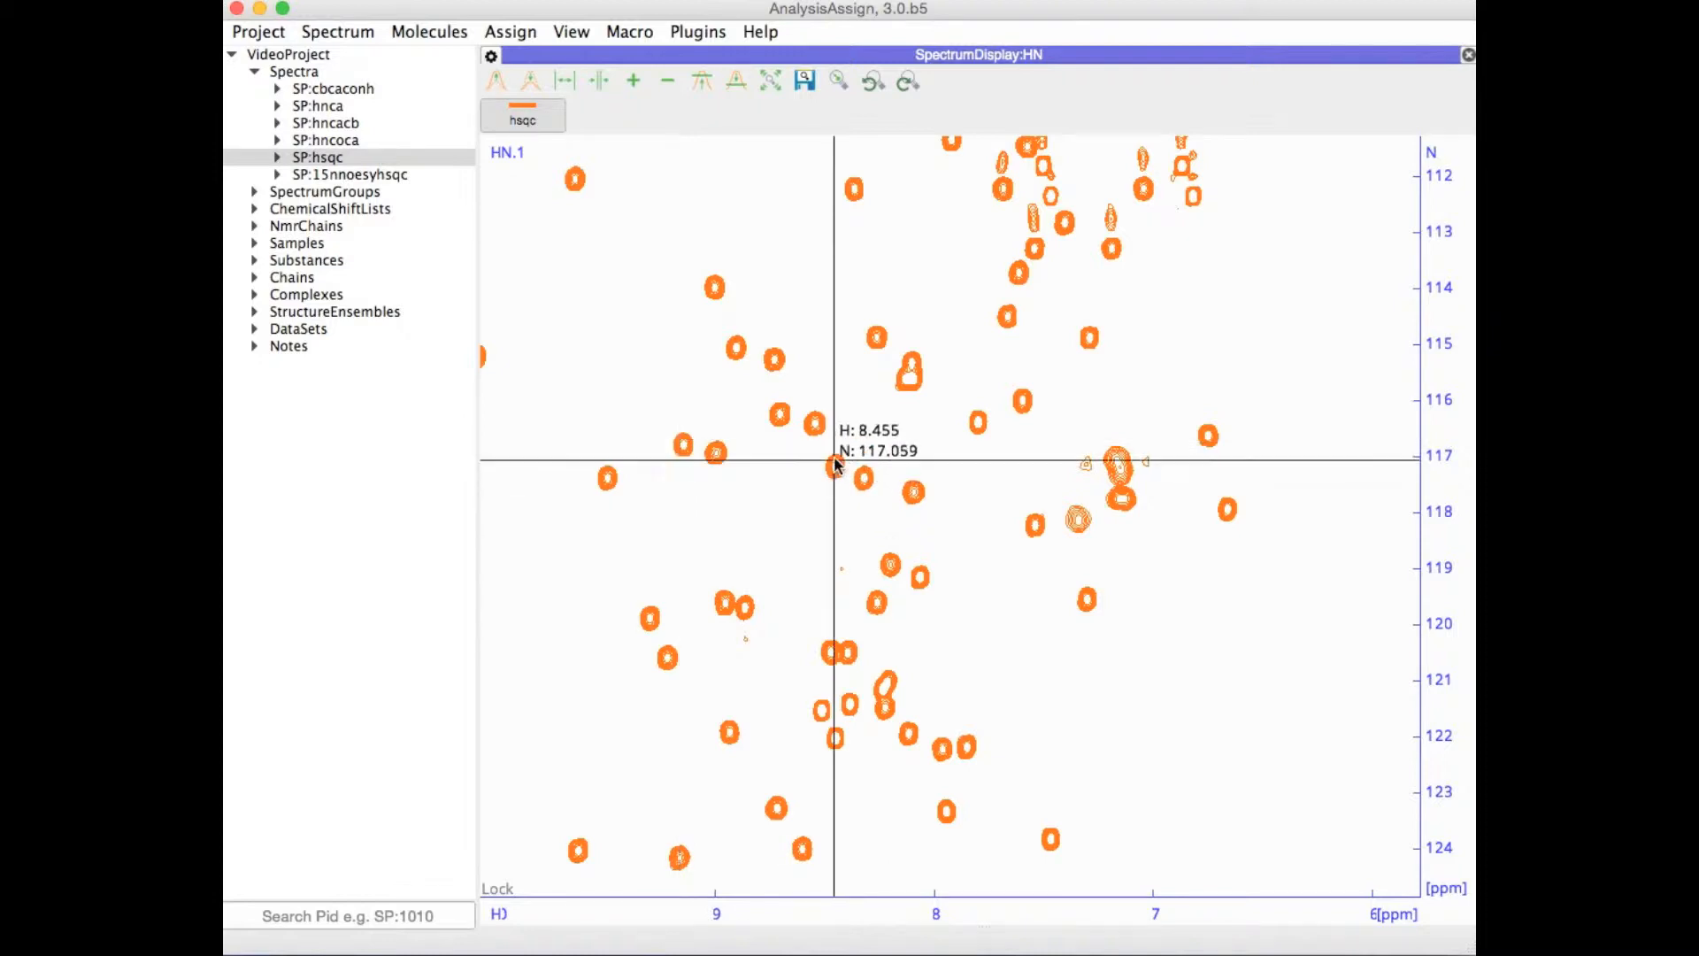
mouse_move(894, 509)
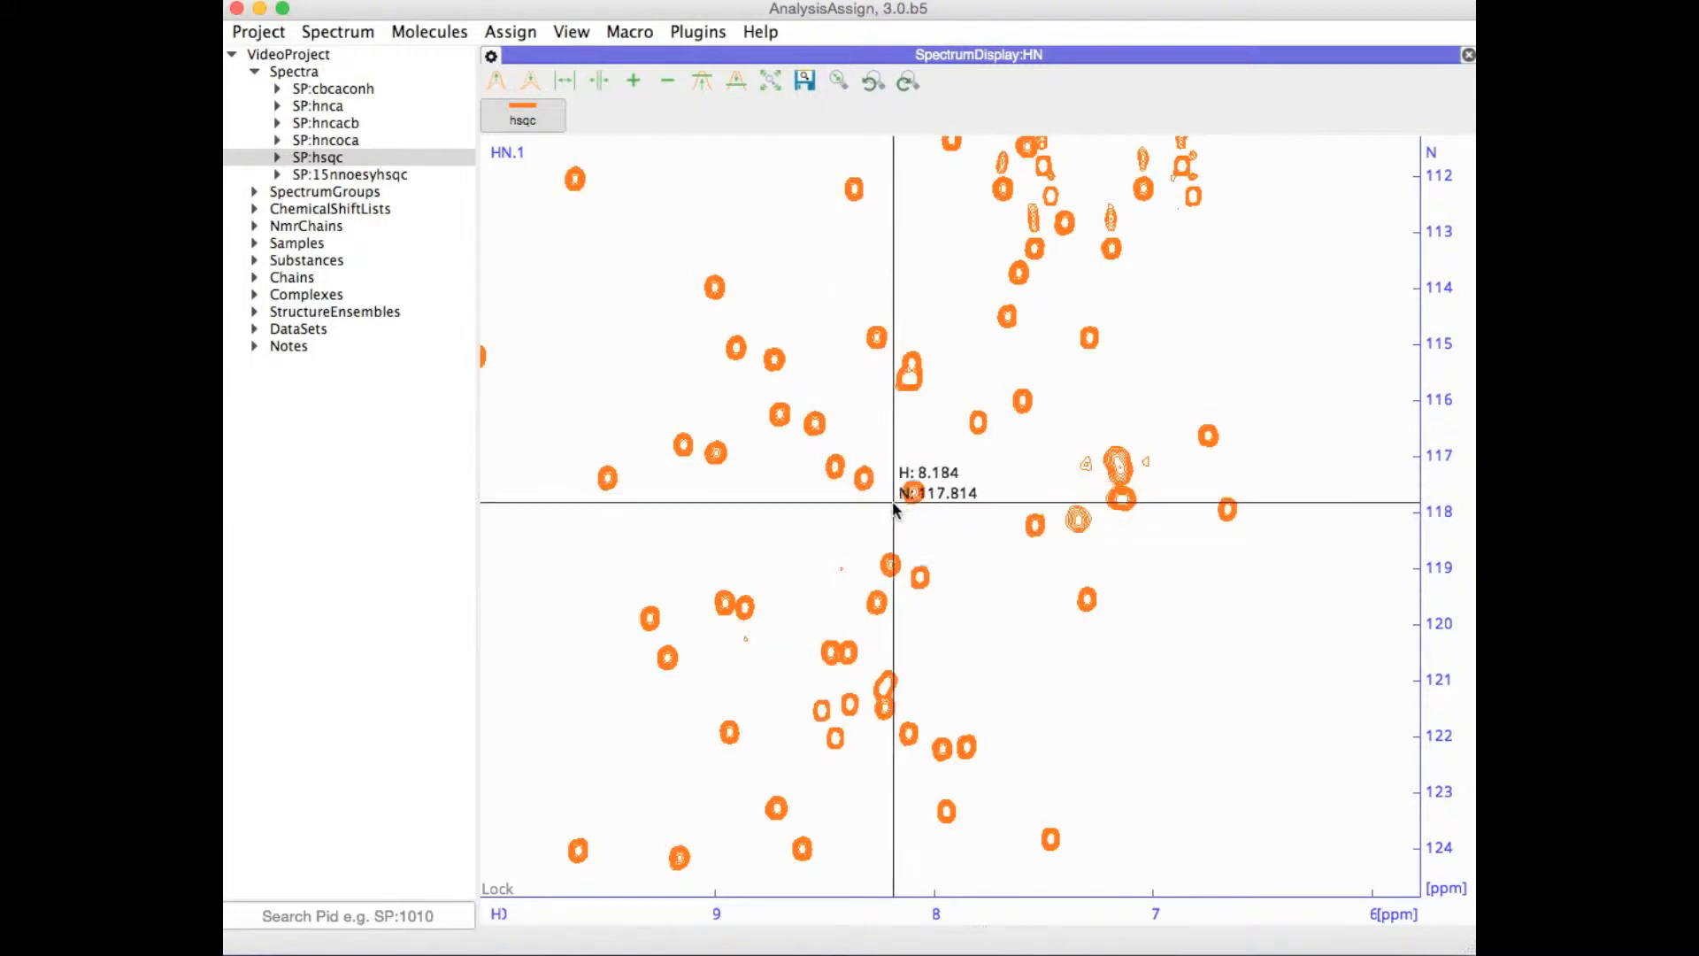
mouse_move(918, 493)
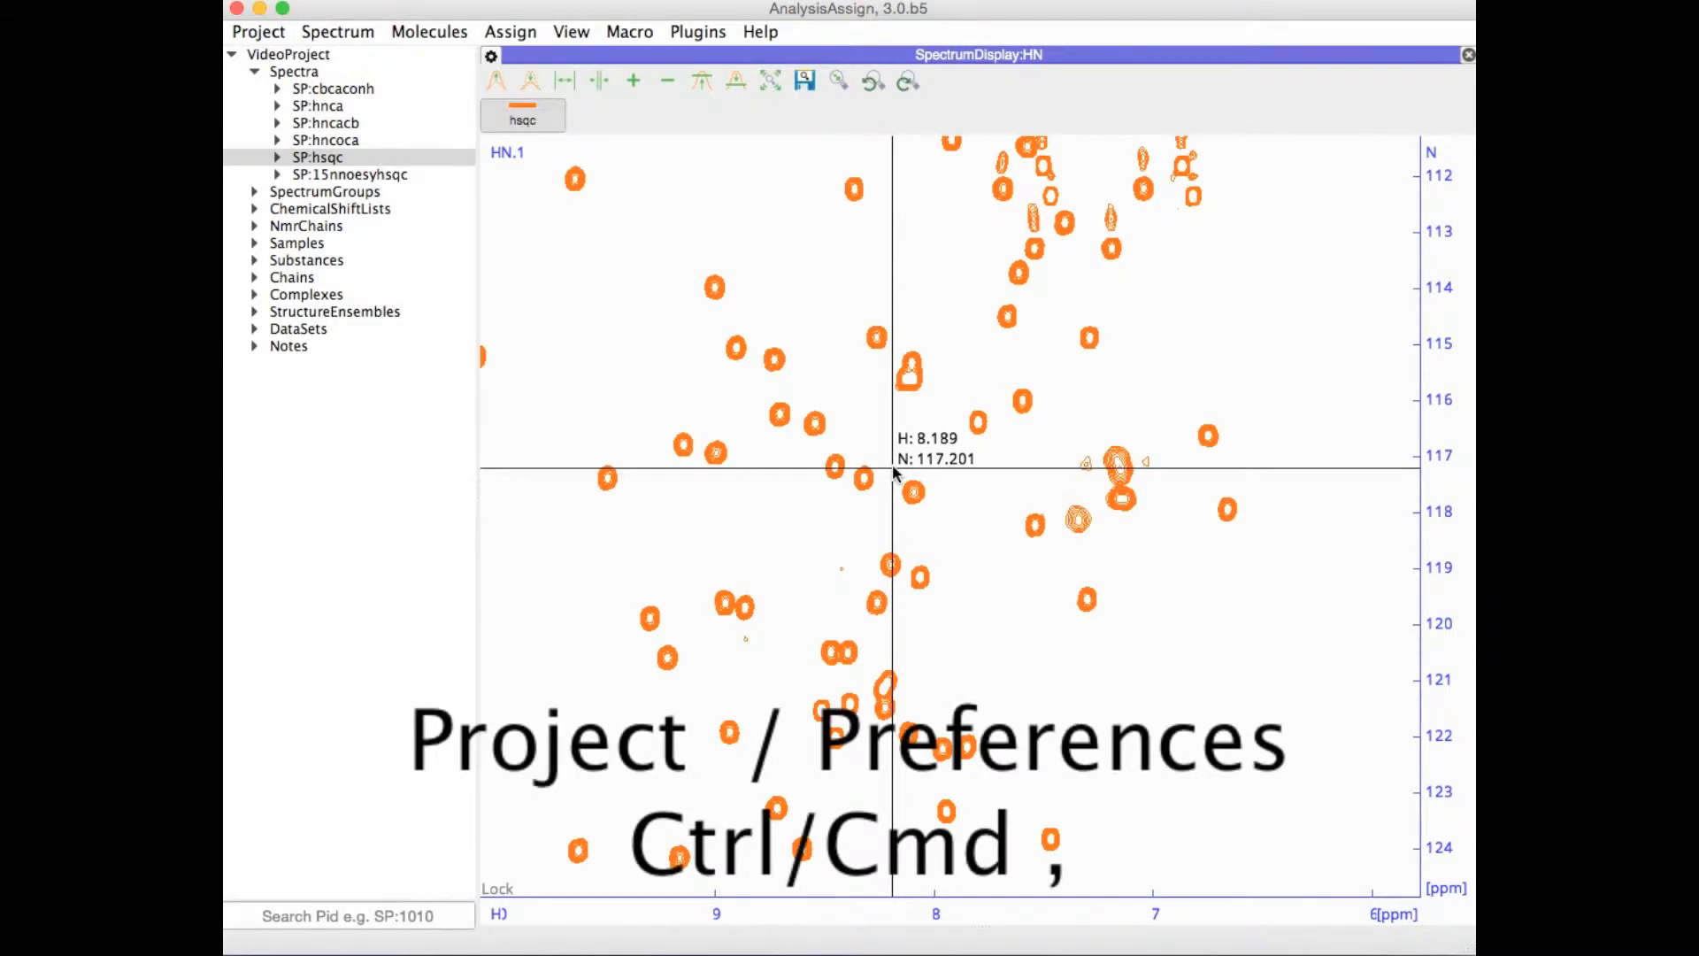
Step: Review the spectrum display settings in the program preferences and close them
click(257, 32)
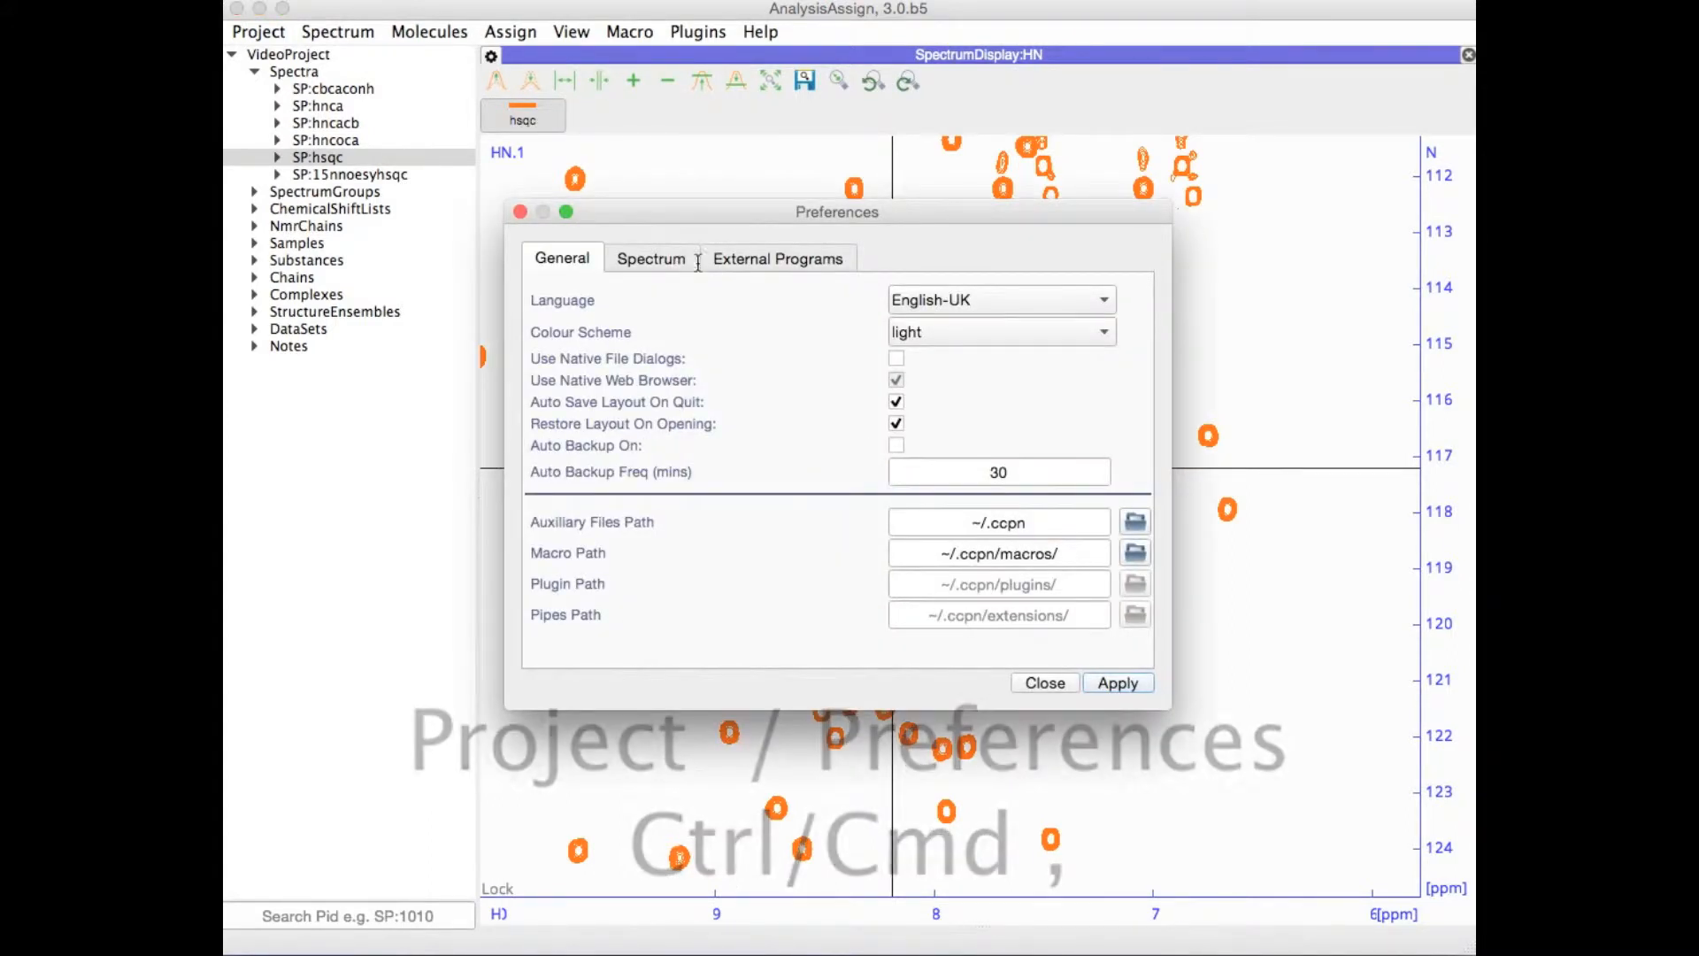
click(651, 258)
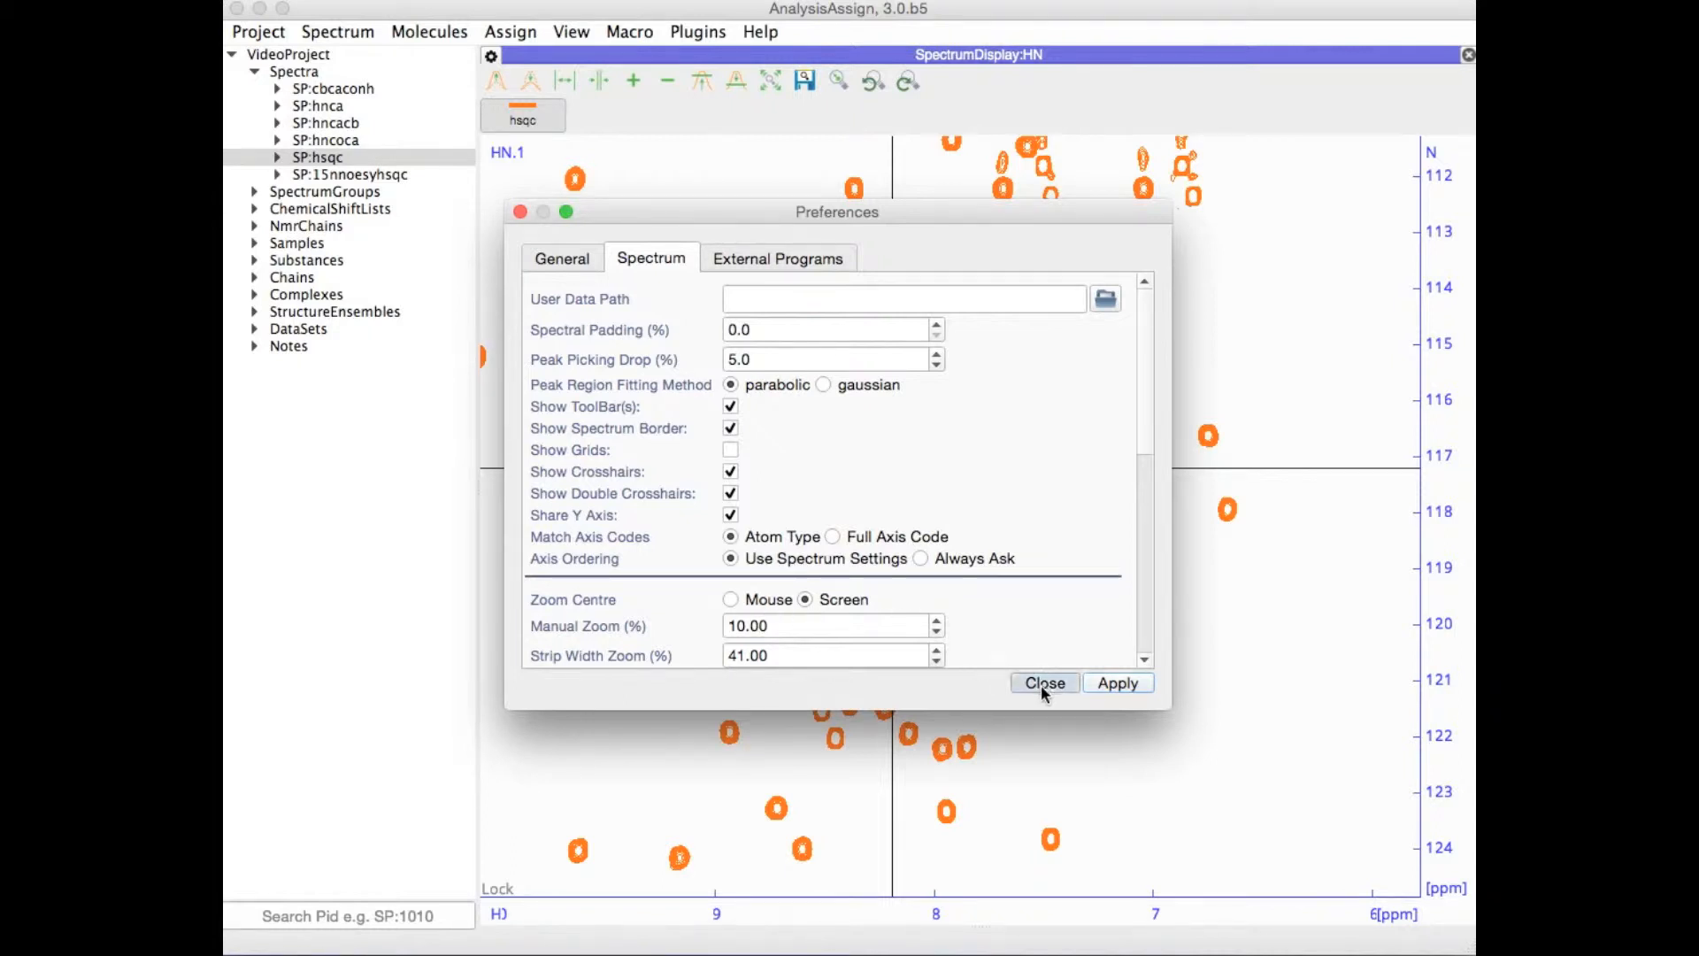
click(1042, 682)
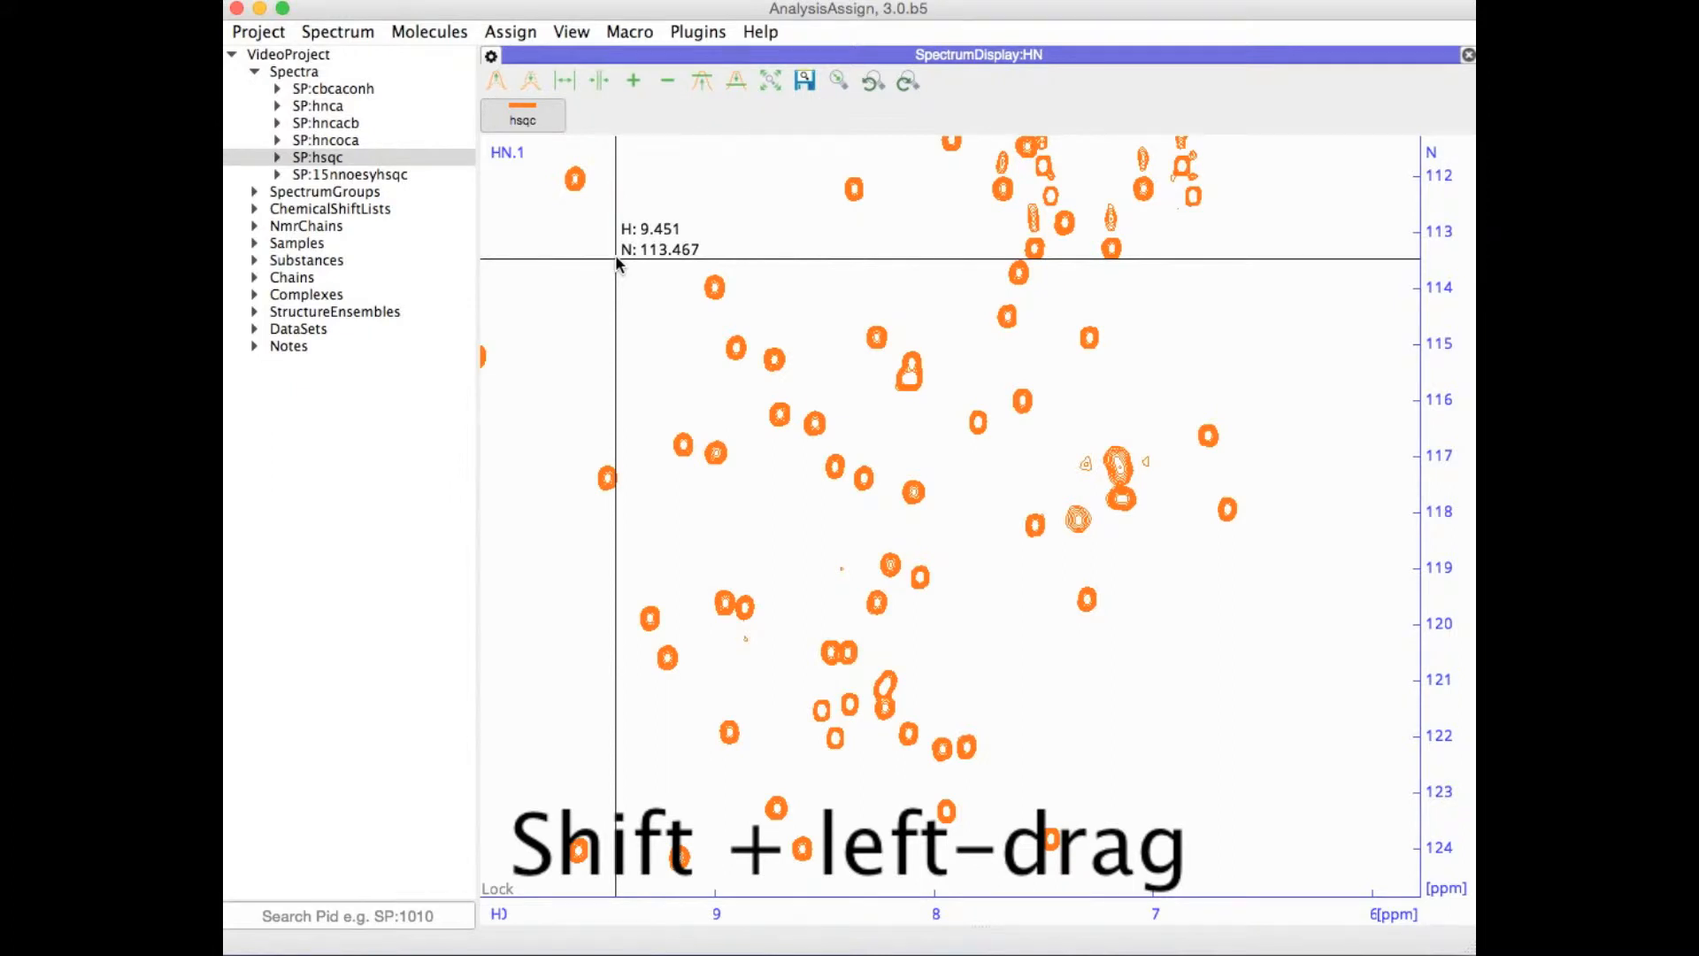
Step: Box-zoom into the peaks around 113–118 ppm N, then maximise zoom to the whole spectrum
drag(617, 261, 1014, 515)
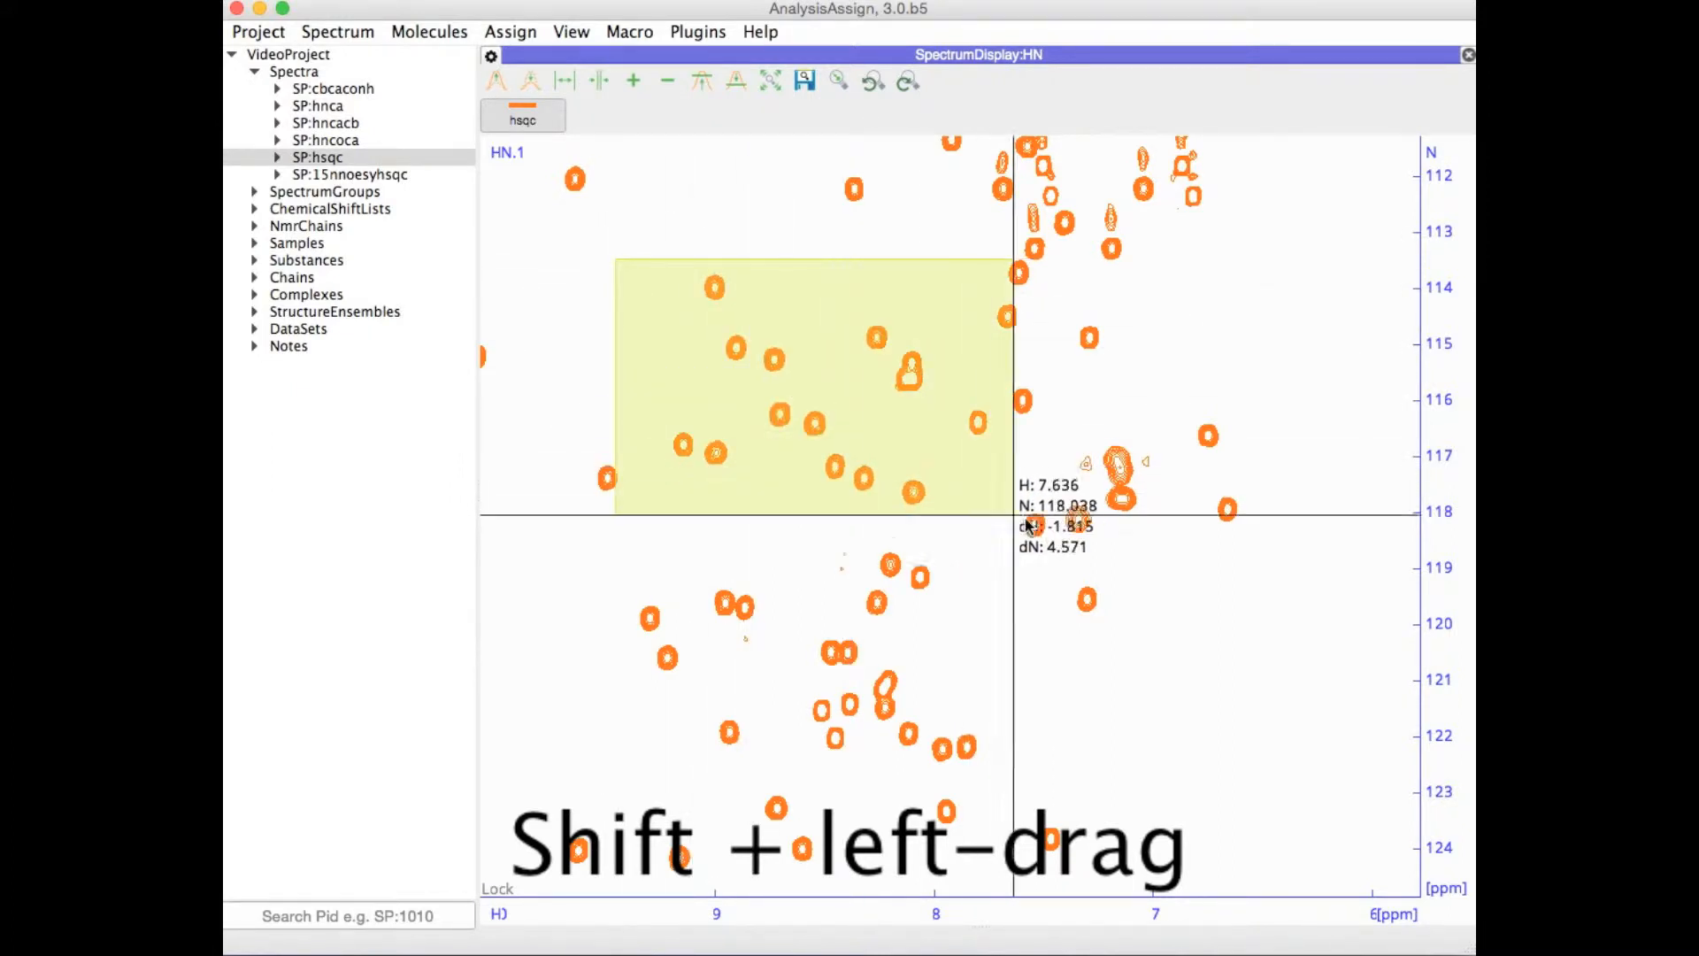
drag(1013, 512, 1159, 560)
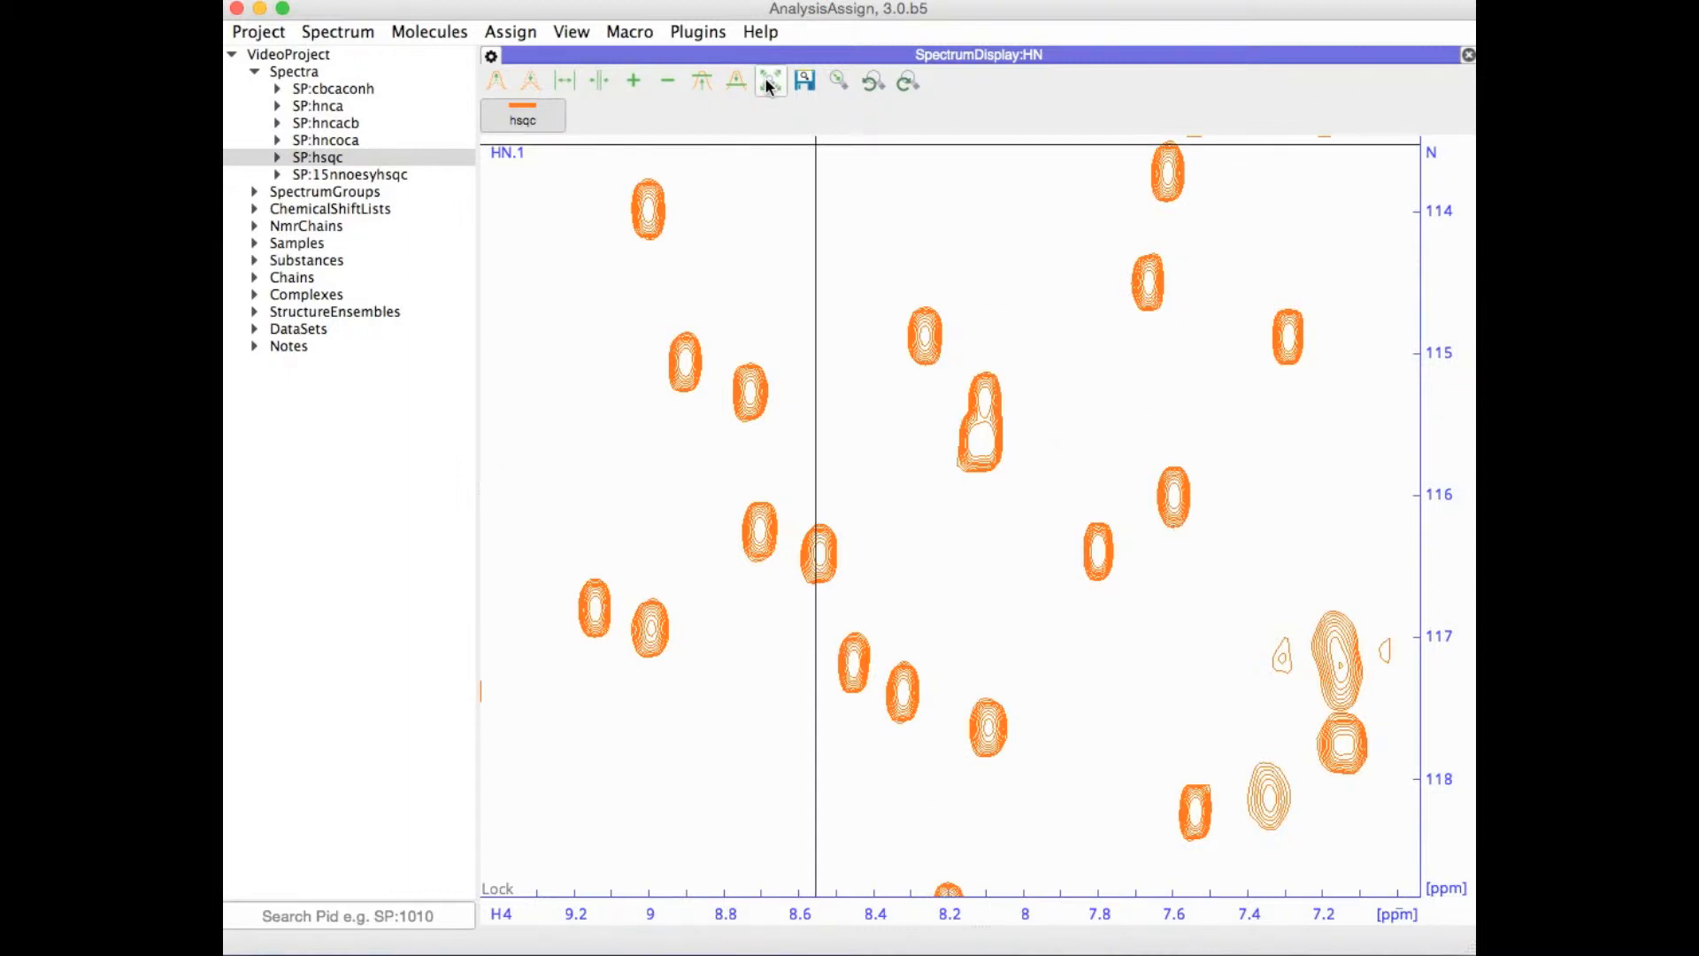
mouse_move(769, 82)
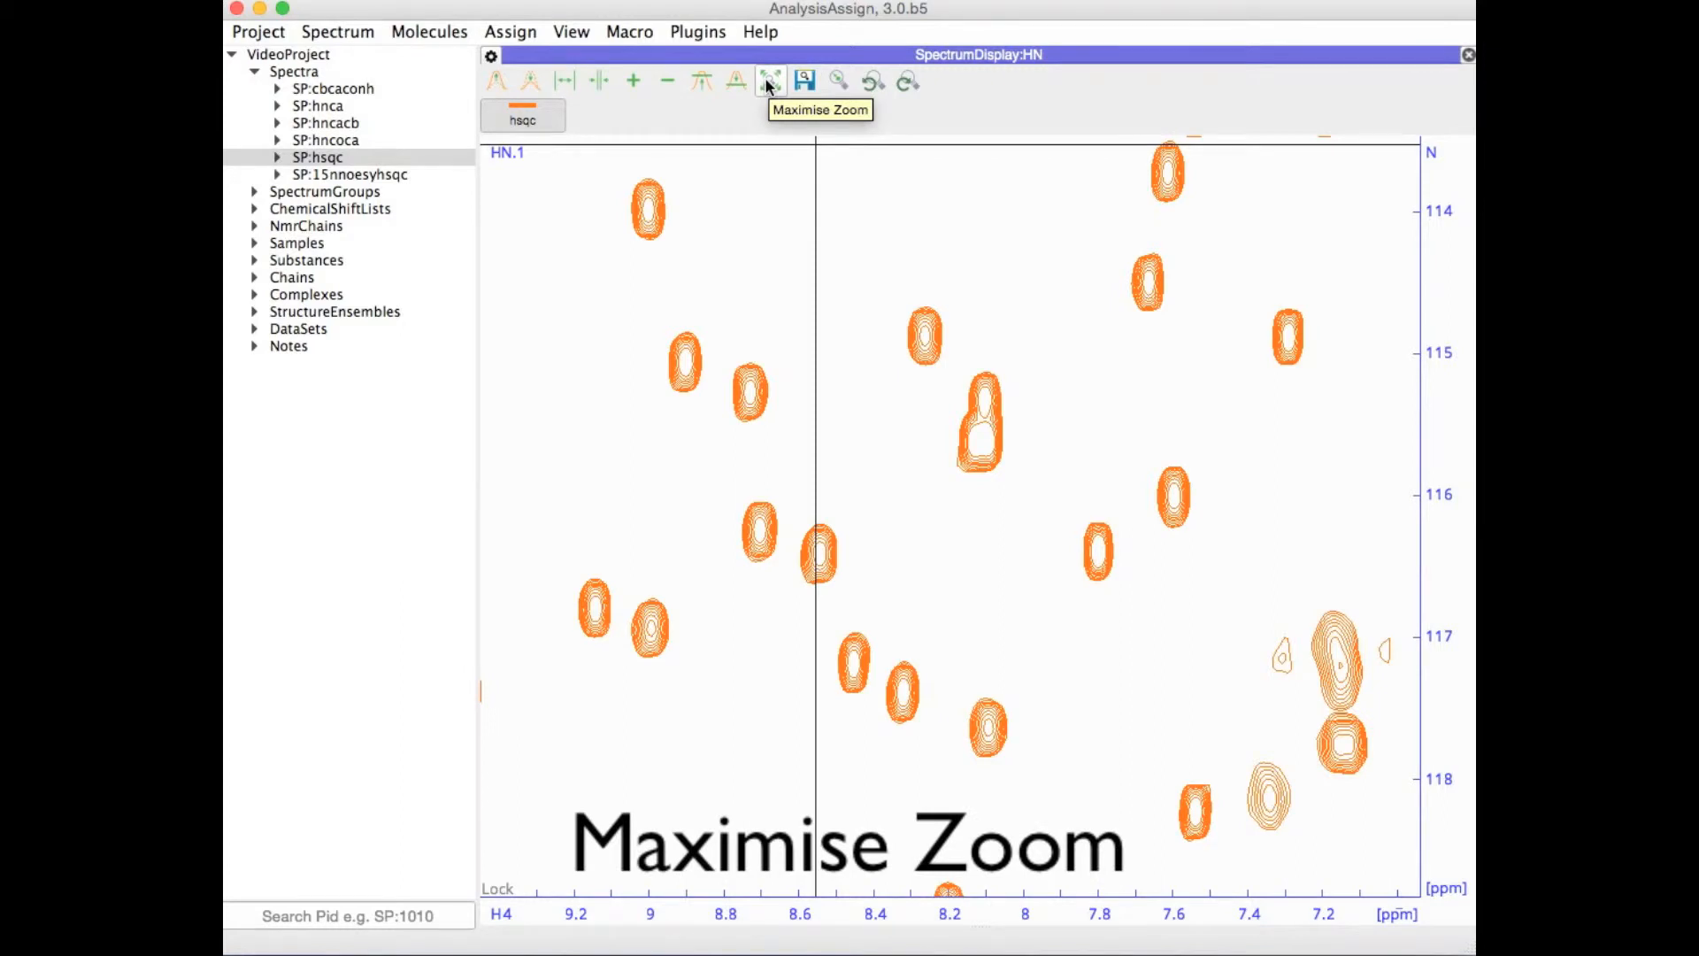
click(769, 80)
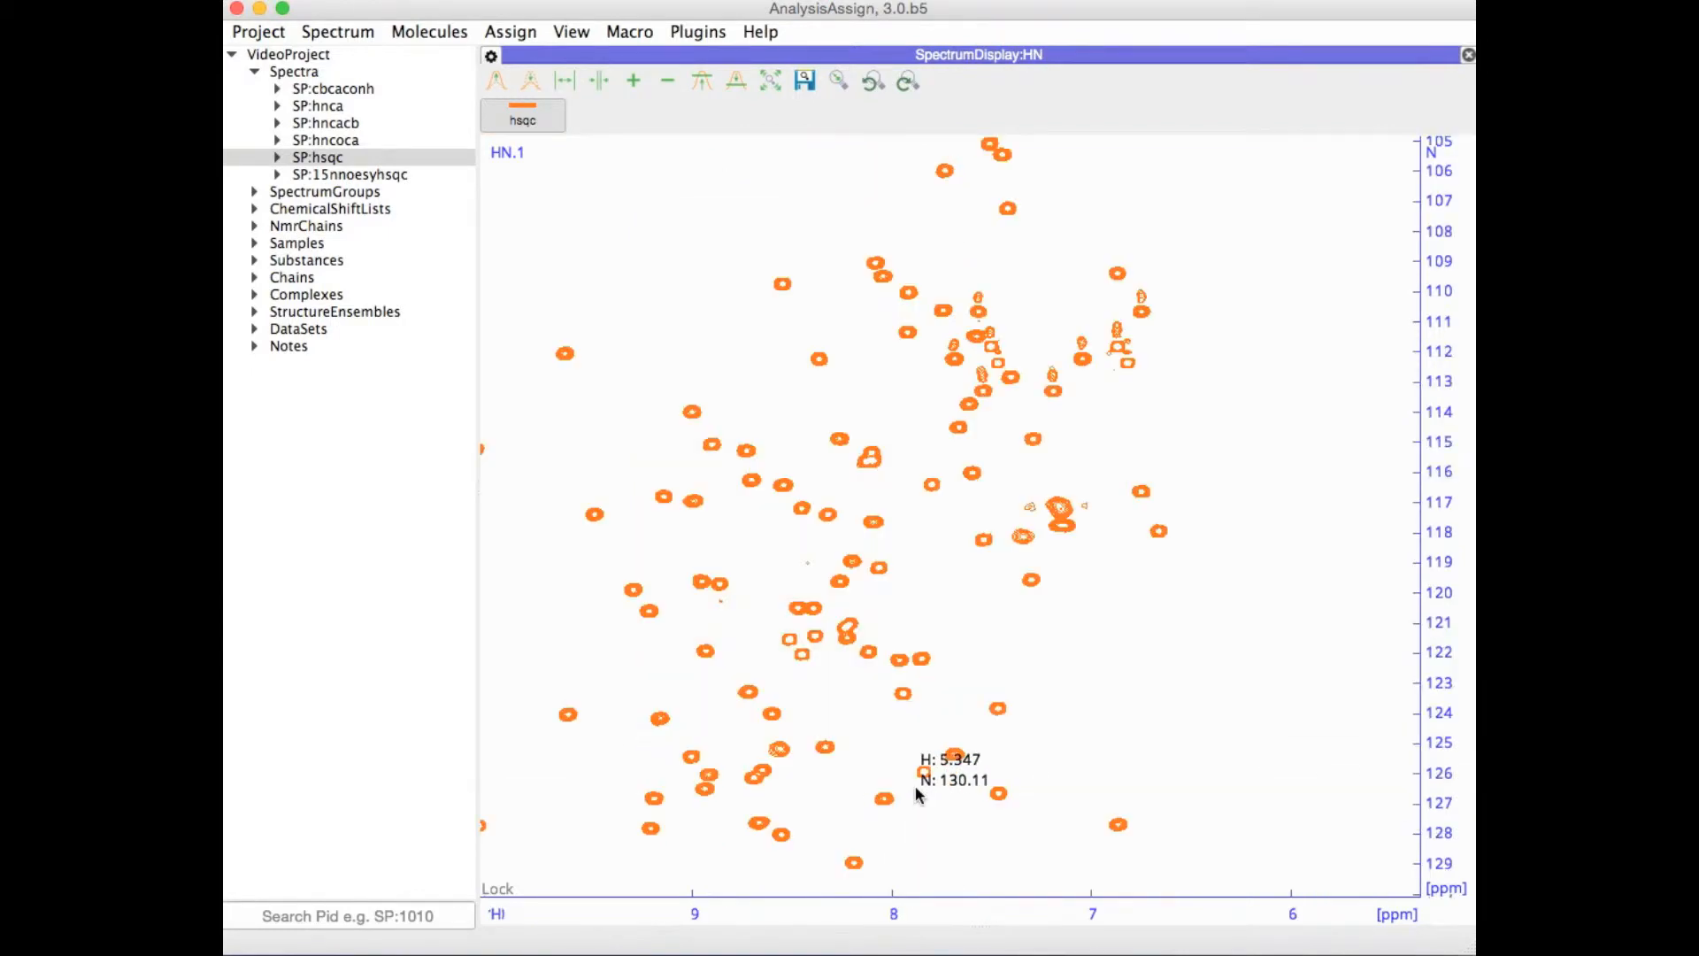
mouse_move(928, 368)
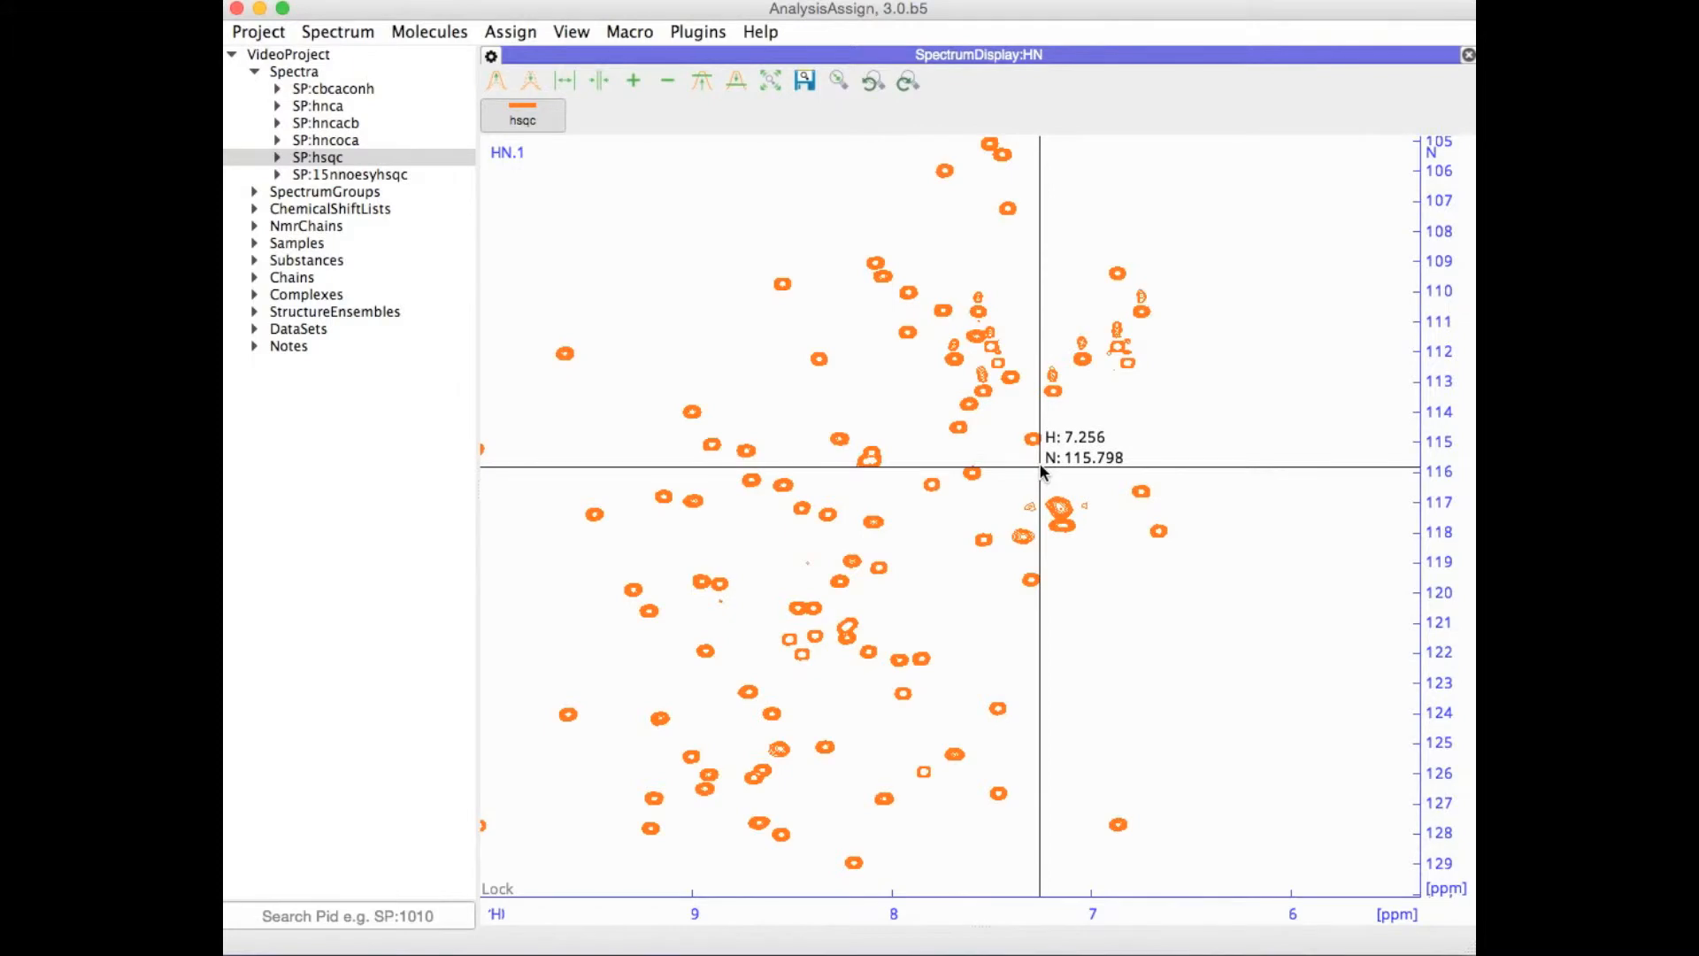
mouse_move(1308, 516)
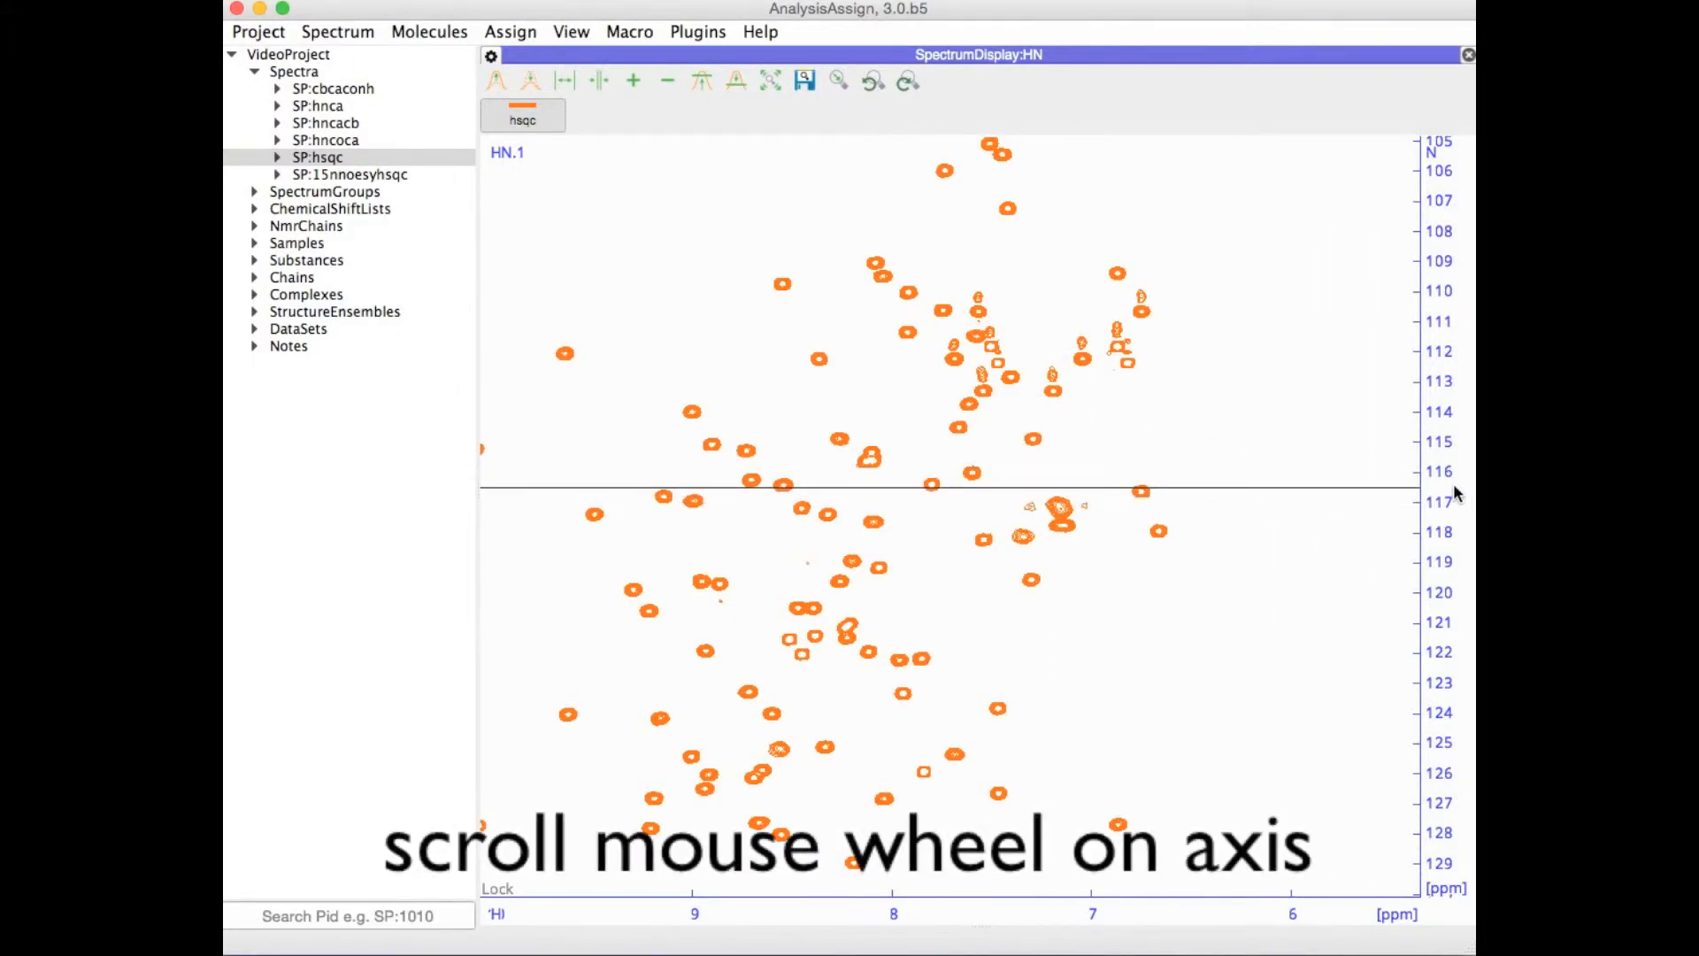
Step: Wheel-zoom the H and N axes to roughly 9–6.4 ppm H and 112–123 ppm N
scroll(down, 3)
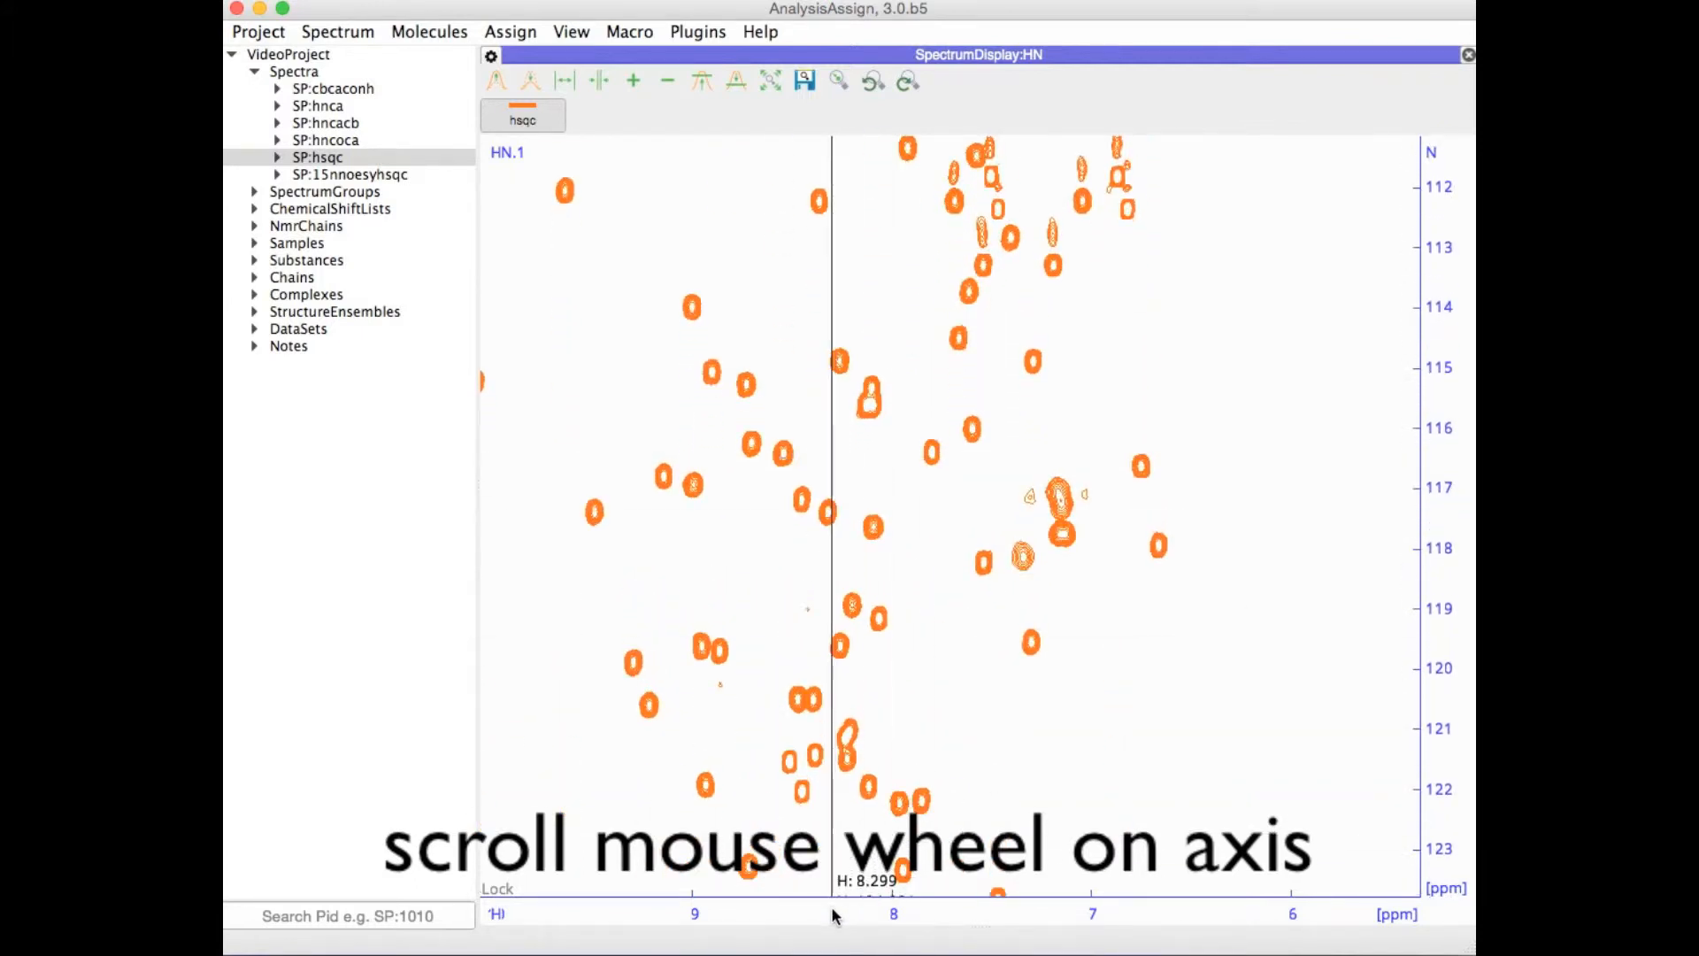
scroll(down, 3)
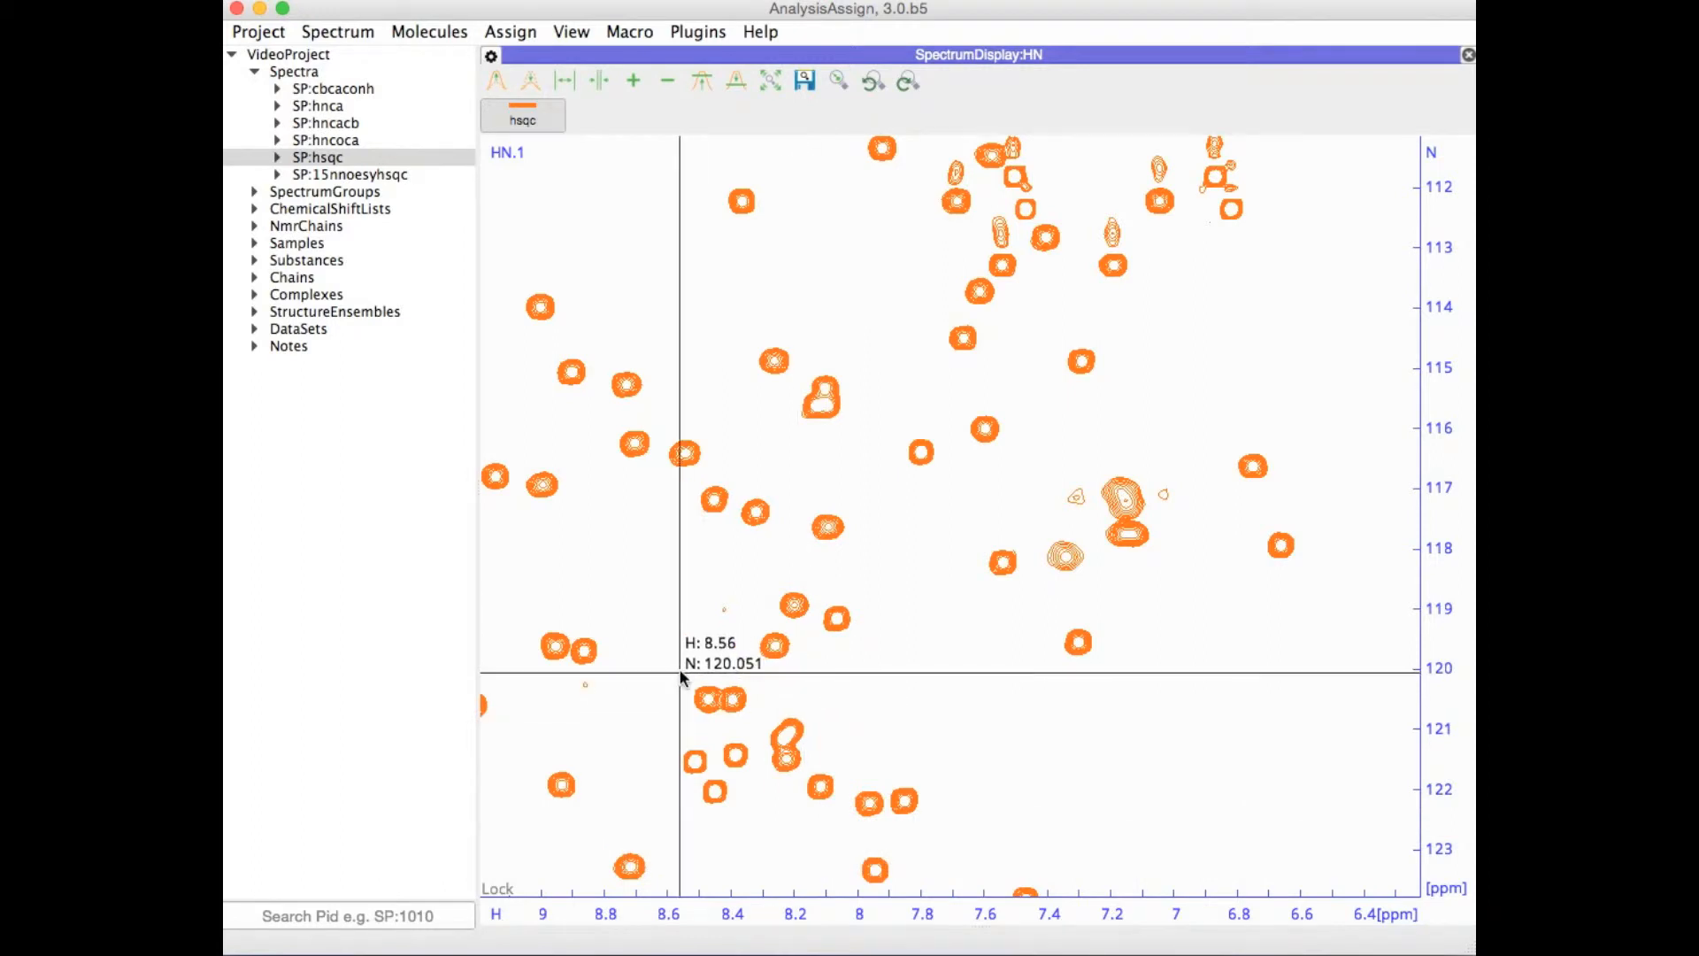
mouse_move(527, 815)
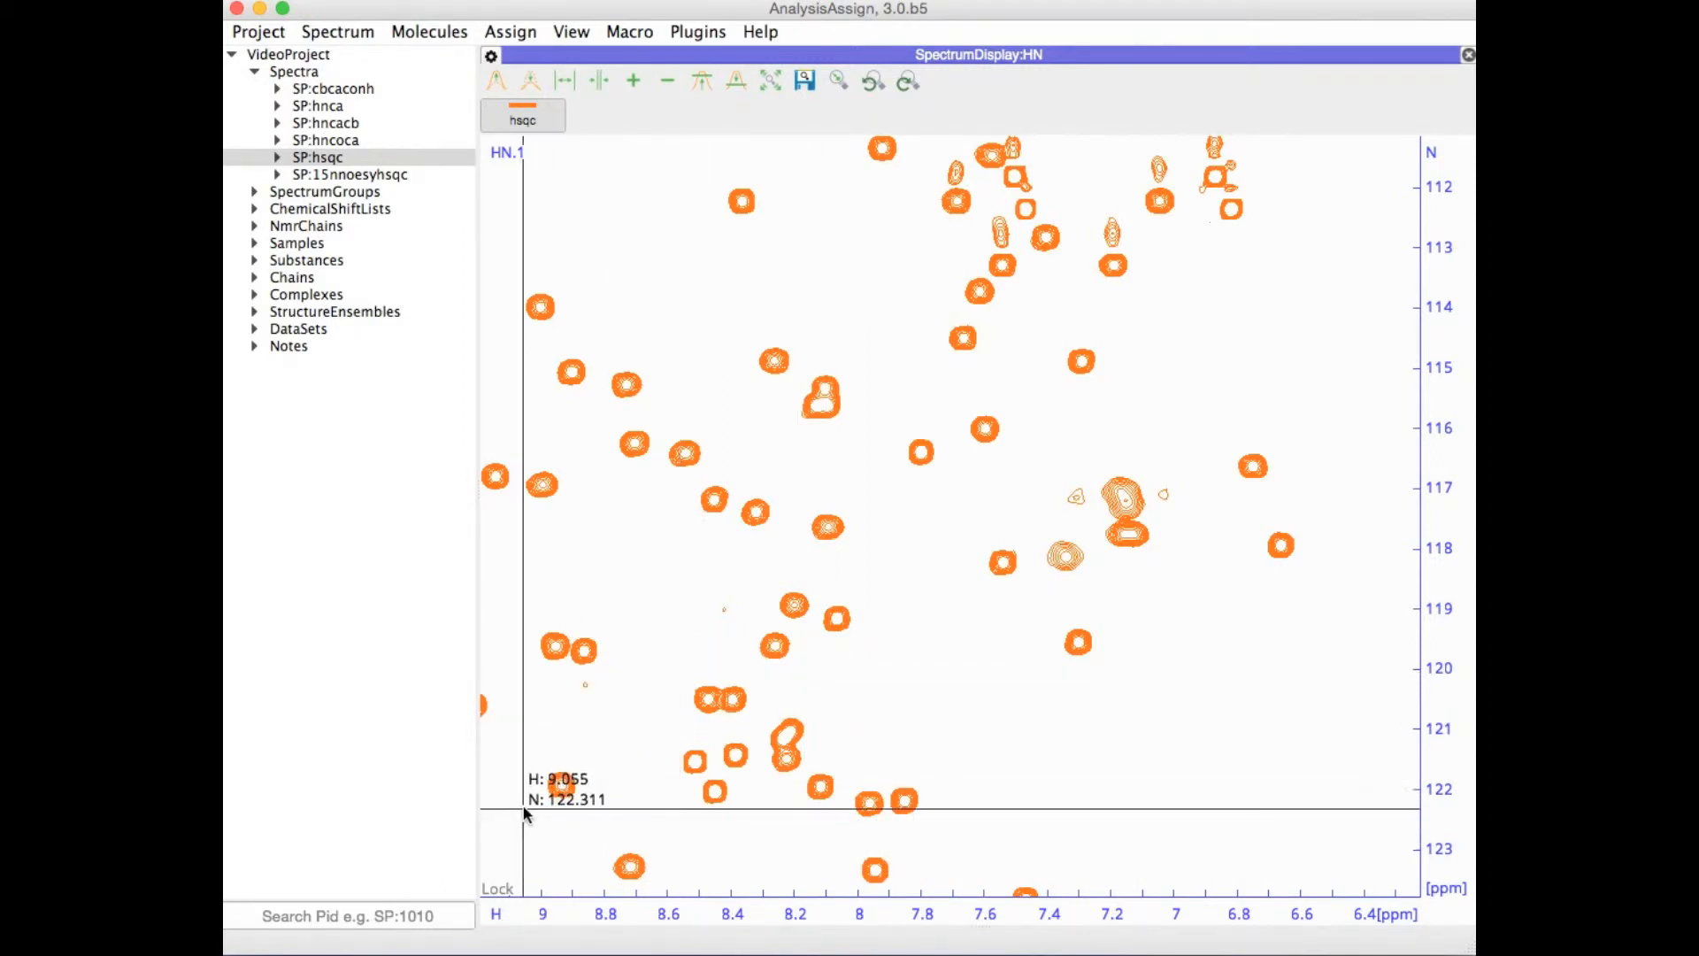
Step: Toggle the aspect-ratio lock and drag-zoom closely into peaks around 115–117 ppm N
click(497, 888)
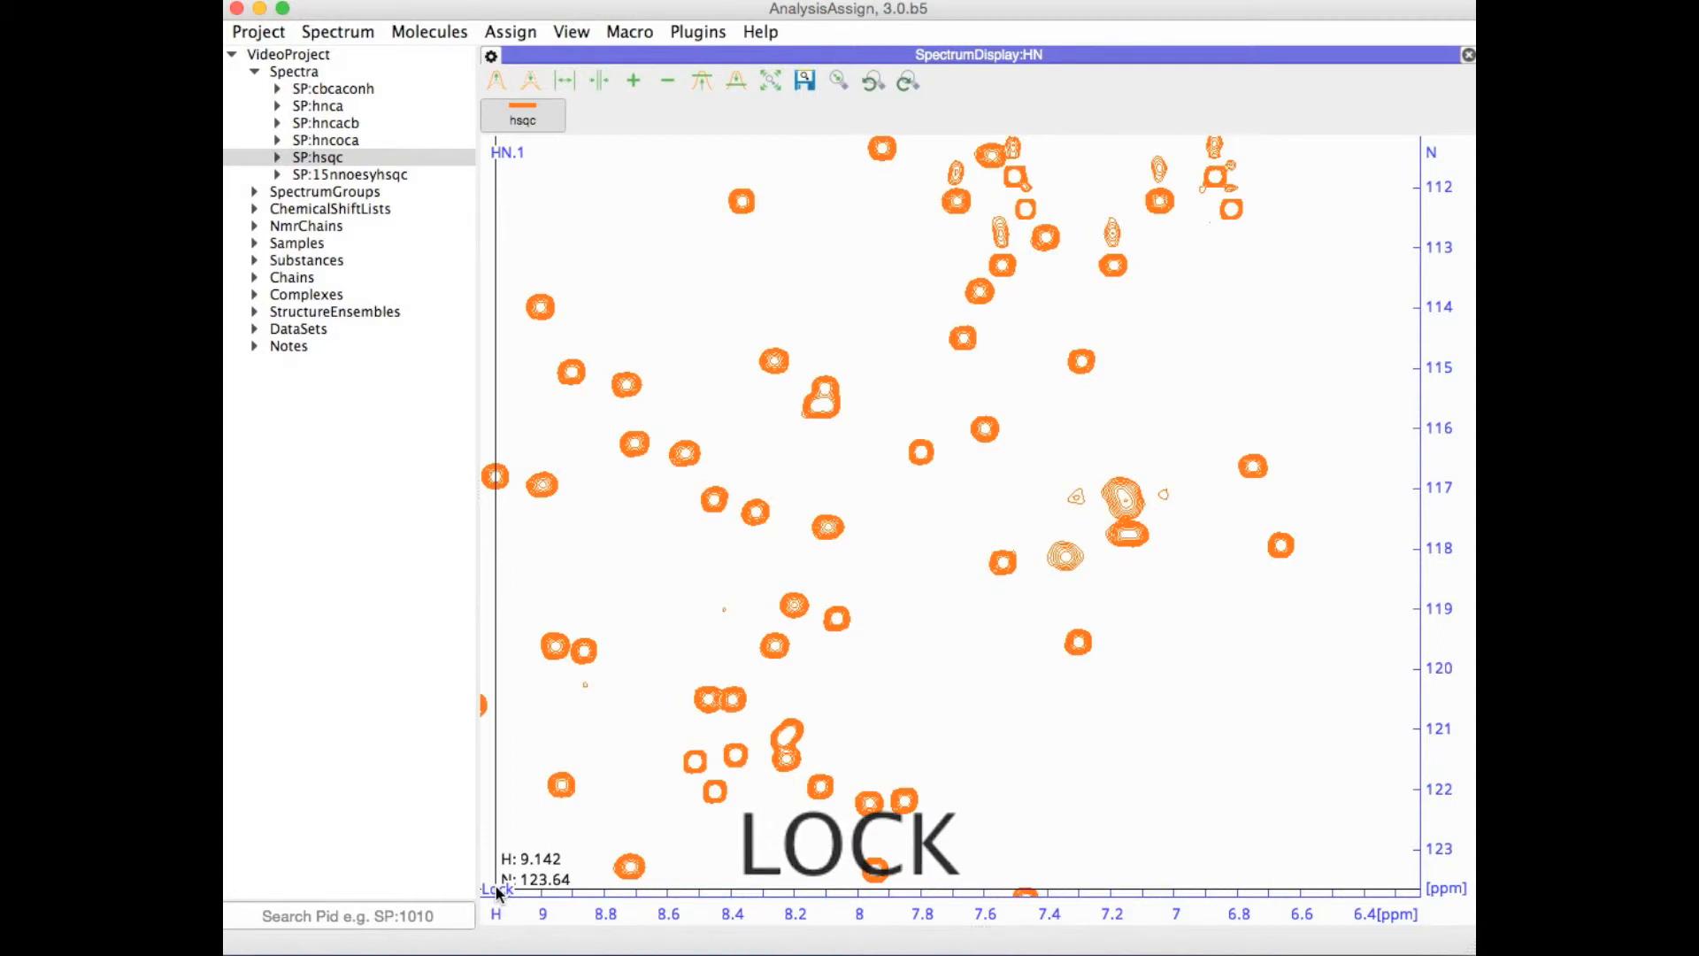
mouse_move(655, 416)
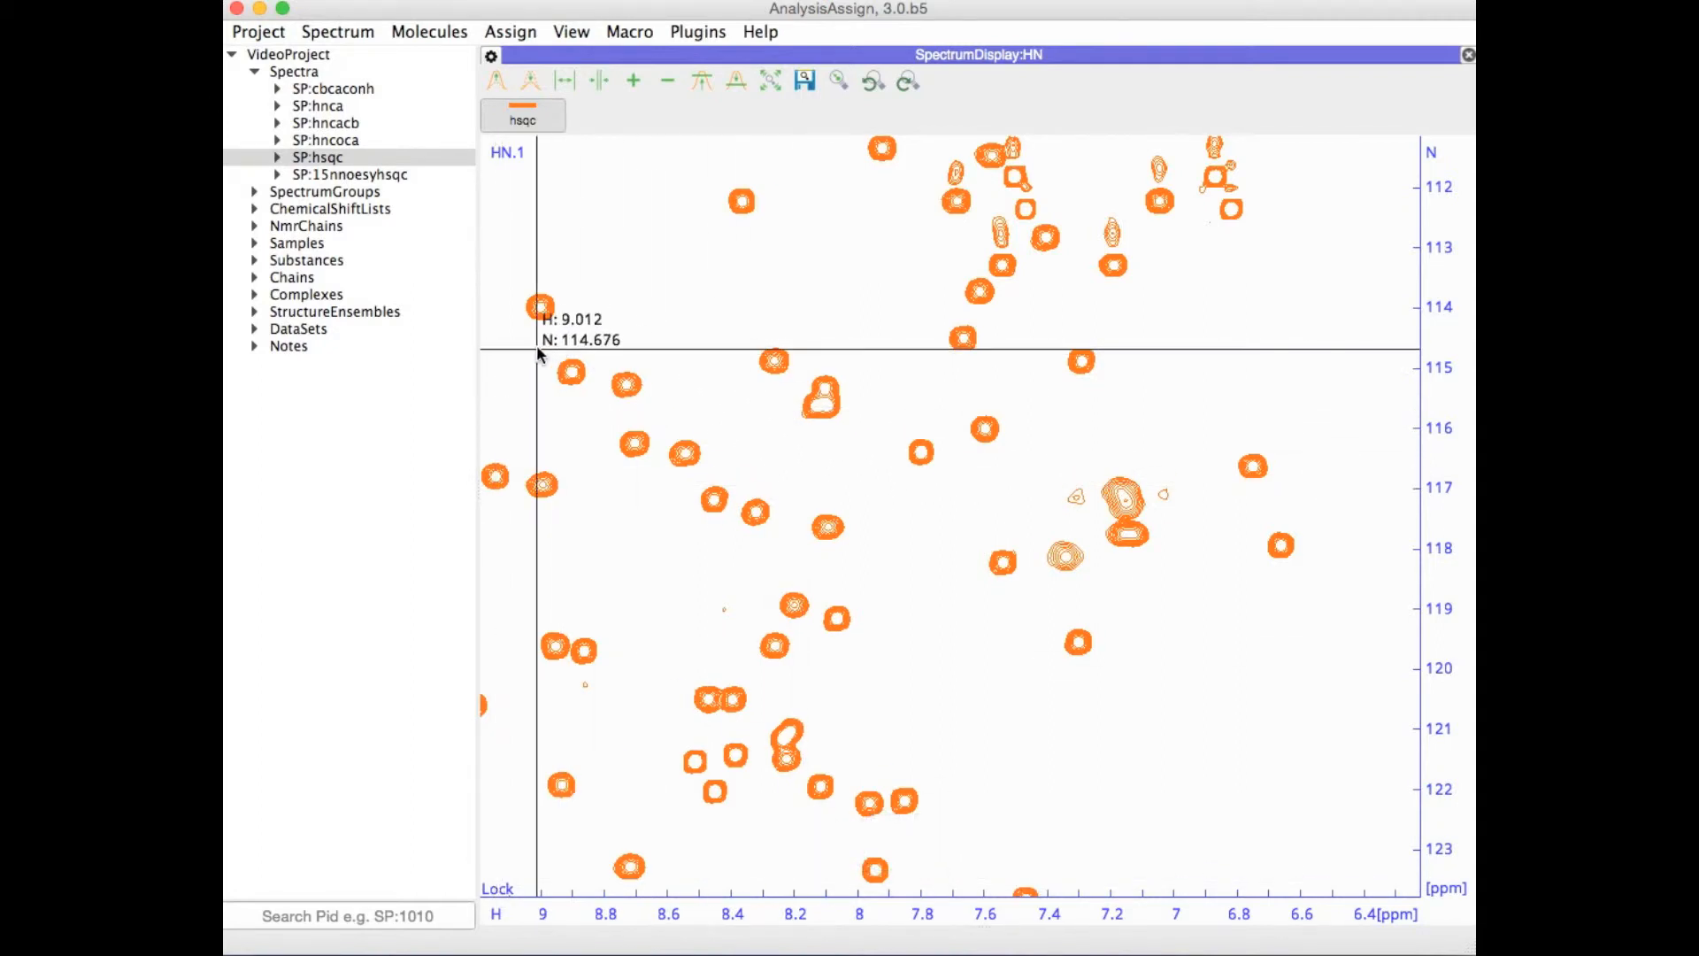
drag(542, 348, 1317, 488)
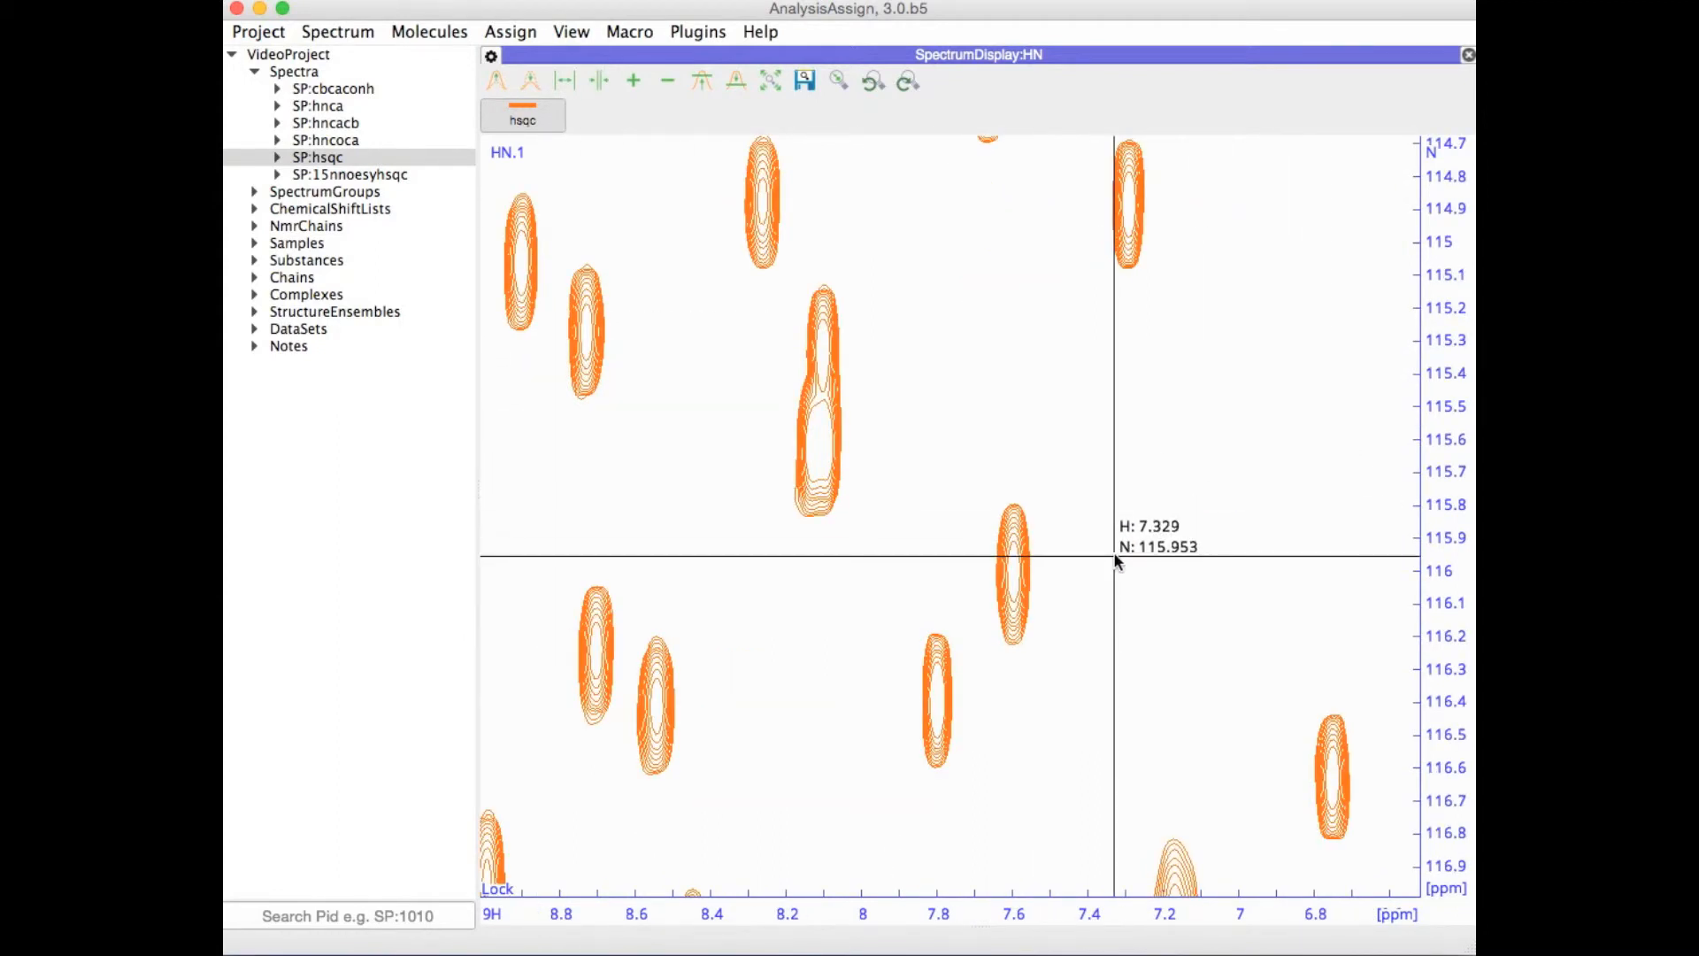
mouse_move(906, 539)
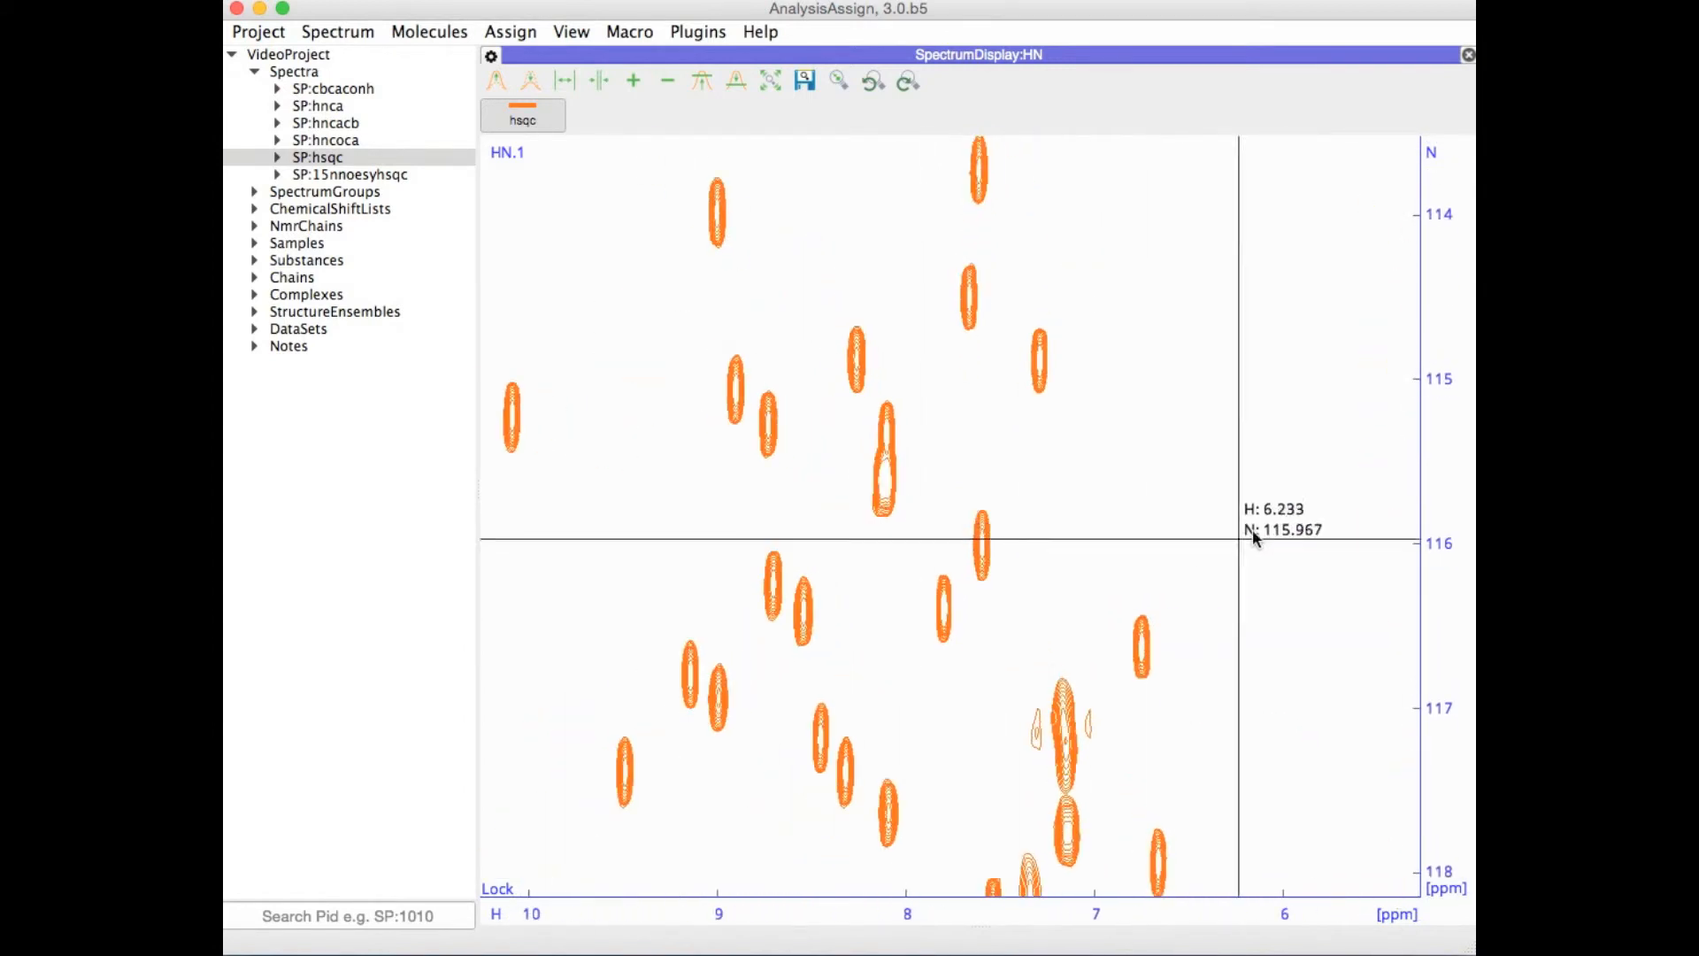
mouse_move(1451, 488)
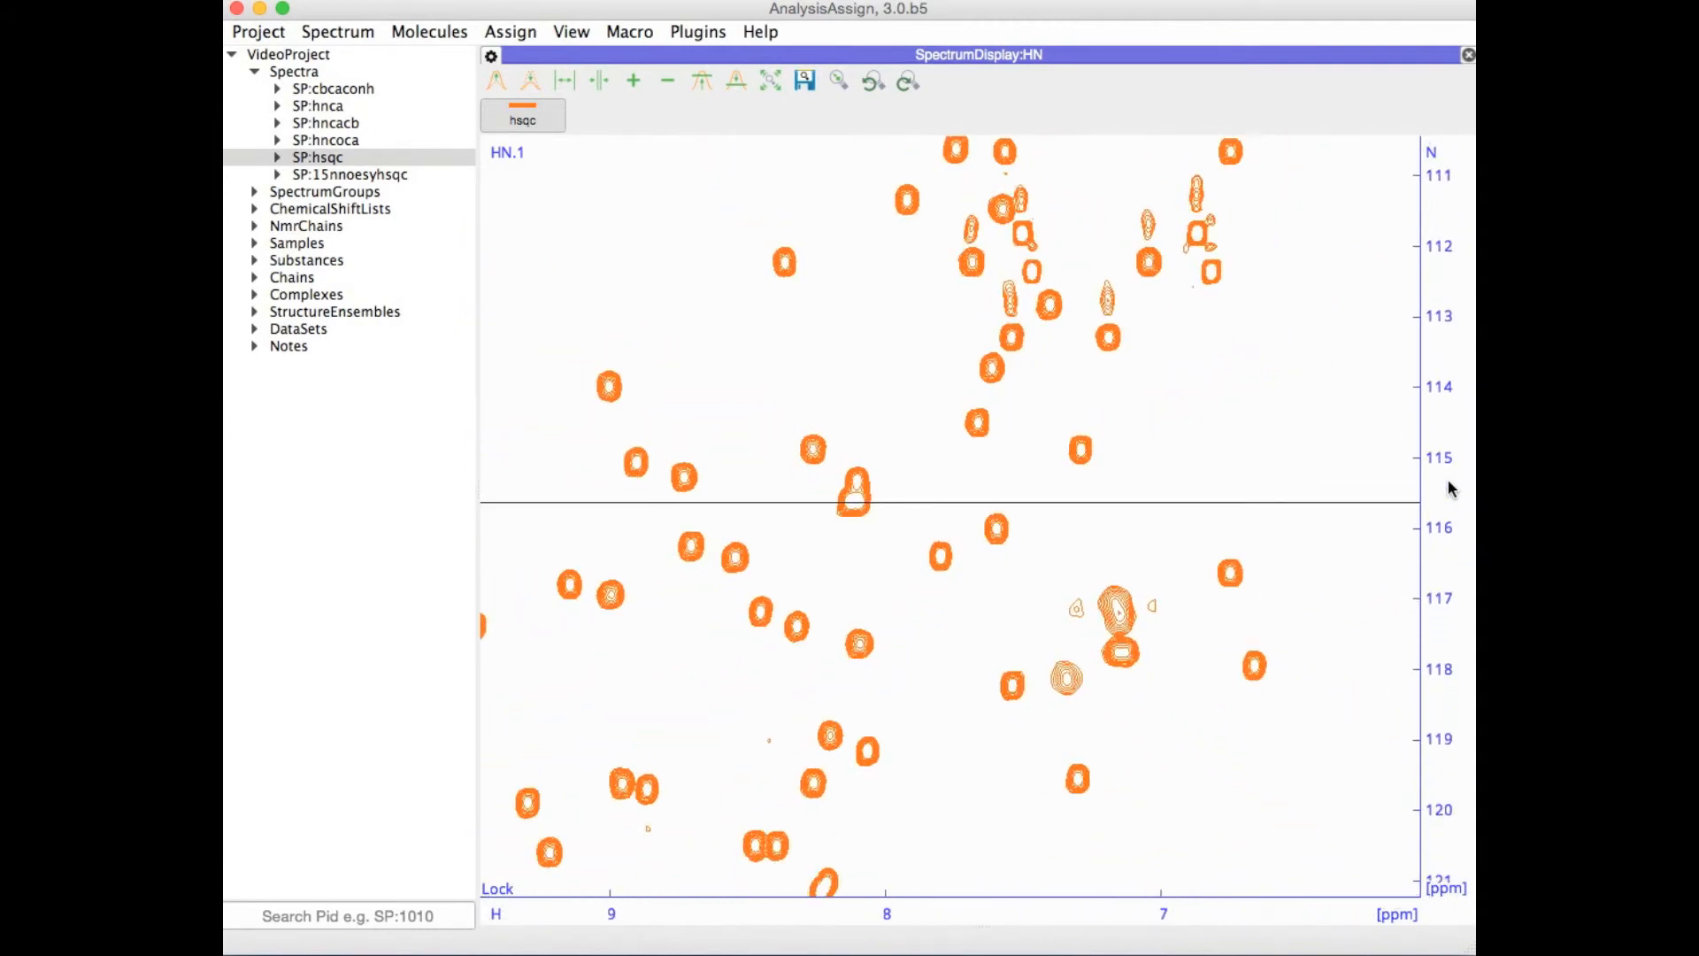
mouse_move(1002, 547)
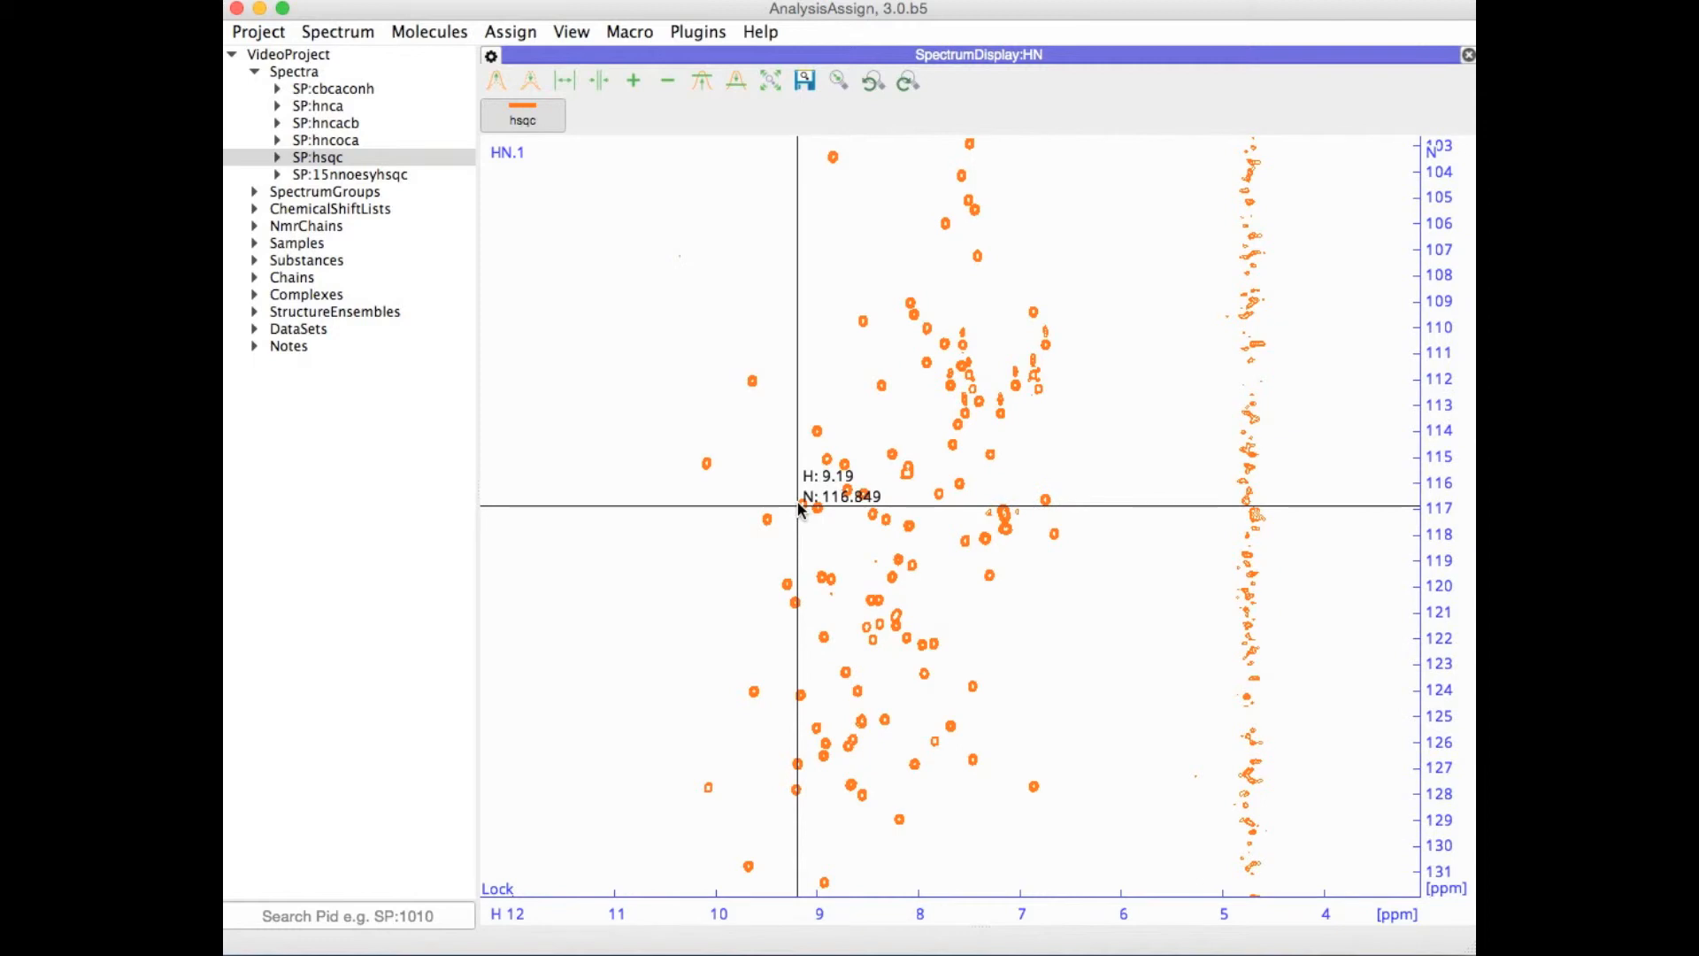
Step: Store the full 12–4 ppm H, 103–131 ppm N view as a zoom, then drag across the display
click(805, 81)
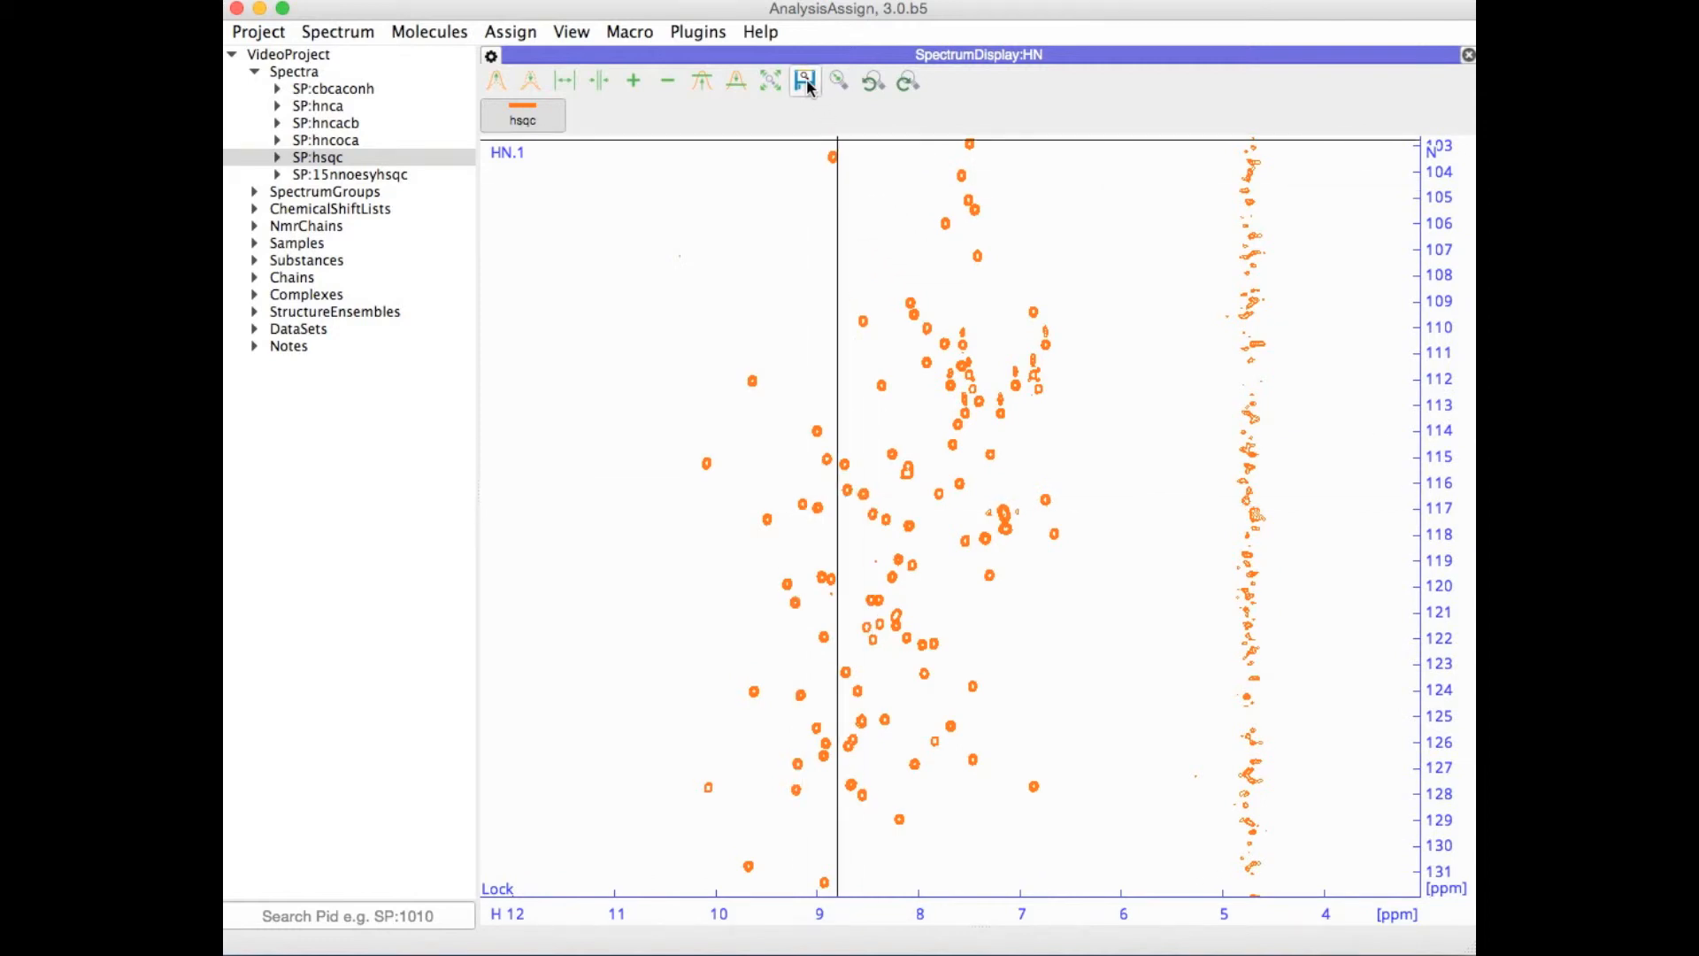
mouse_move(804, 81)
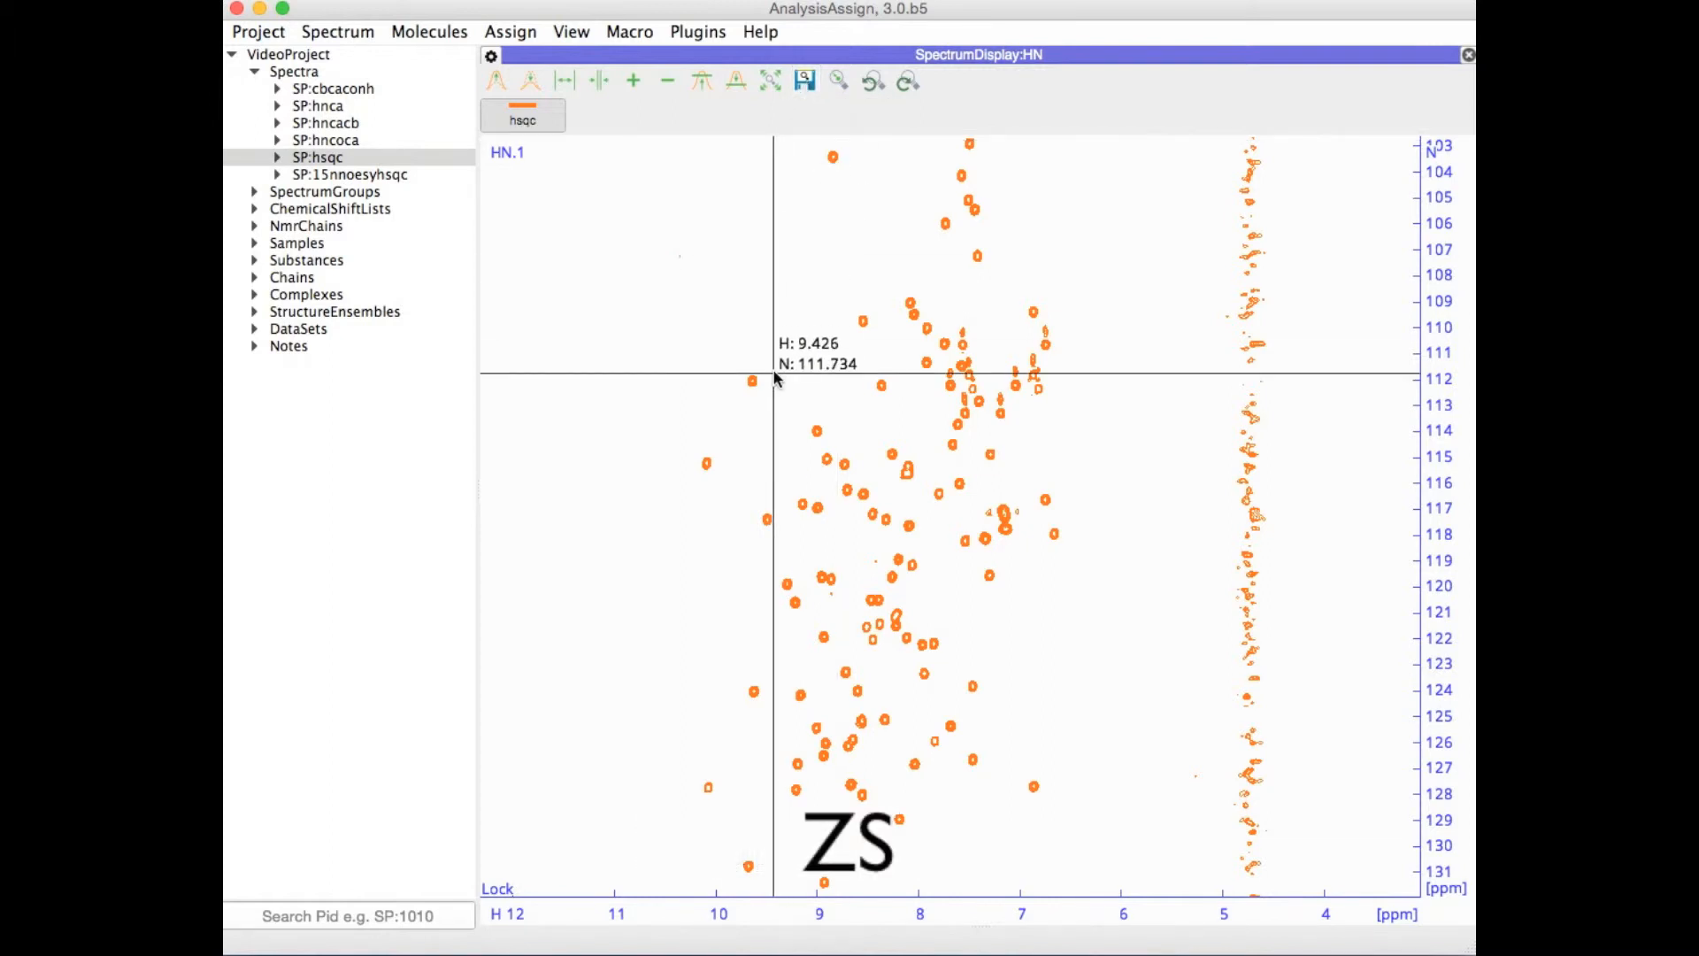
drag(773, 378, 1062, 564)
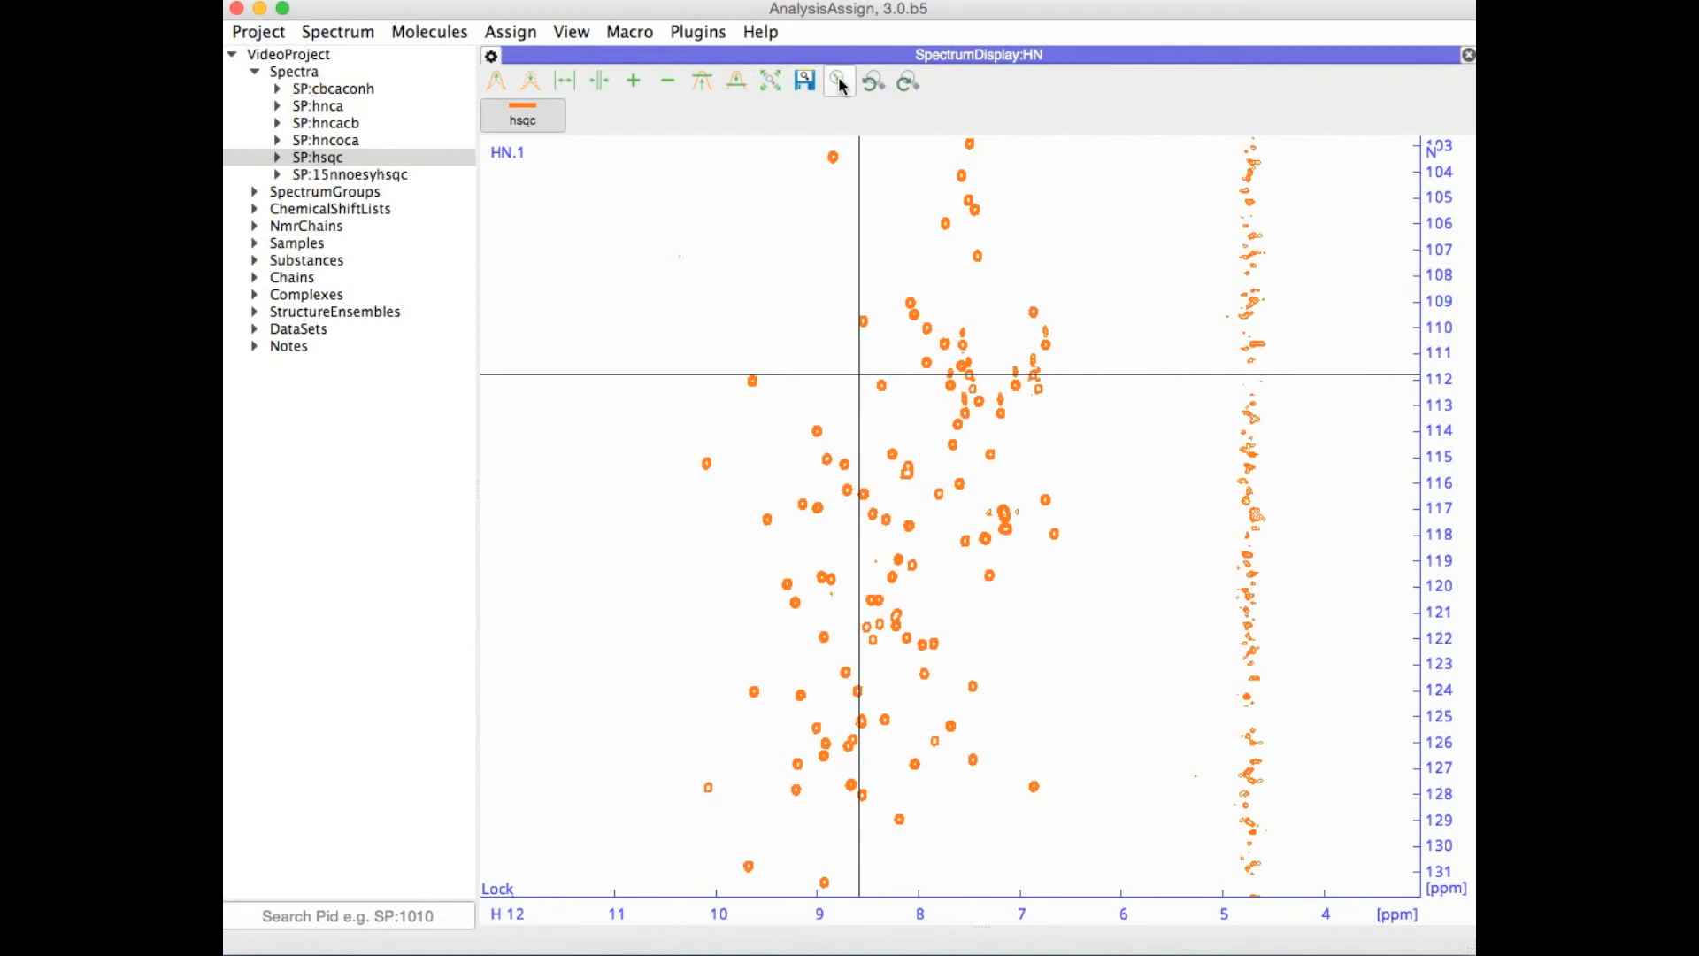
click(873, 81)
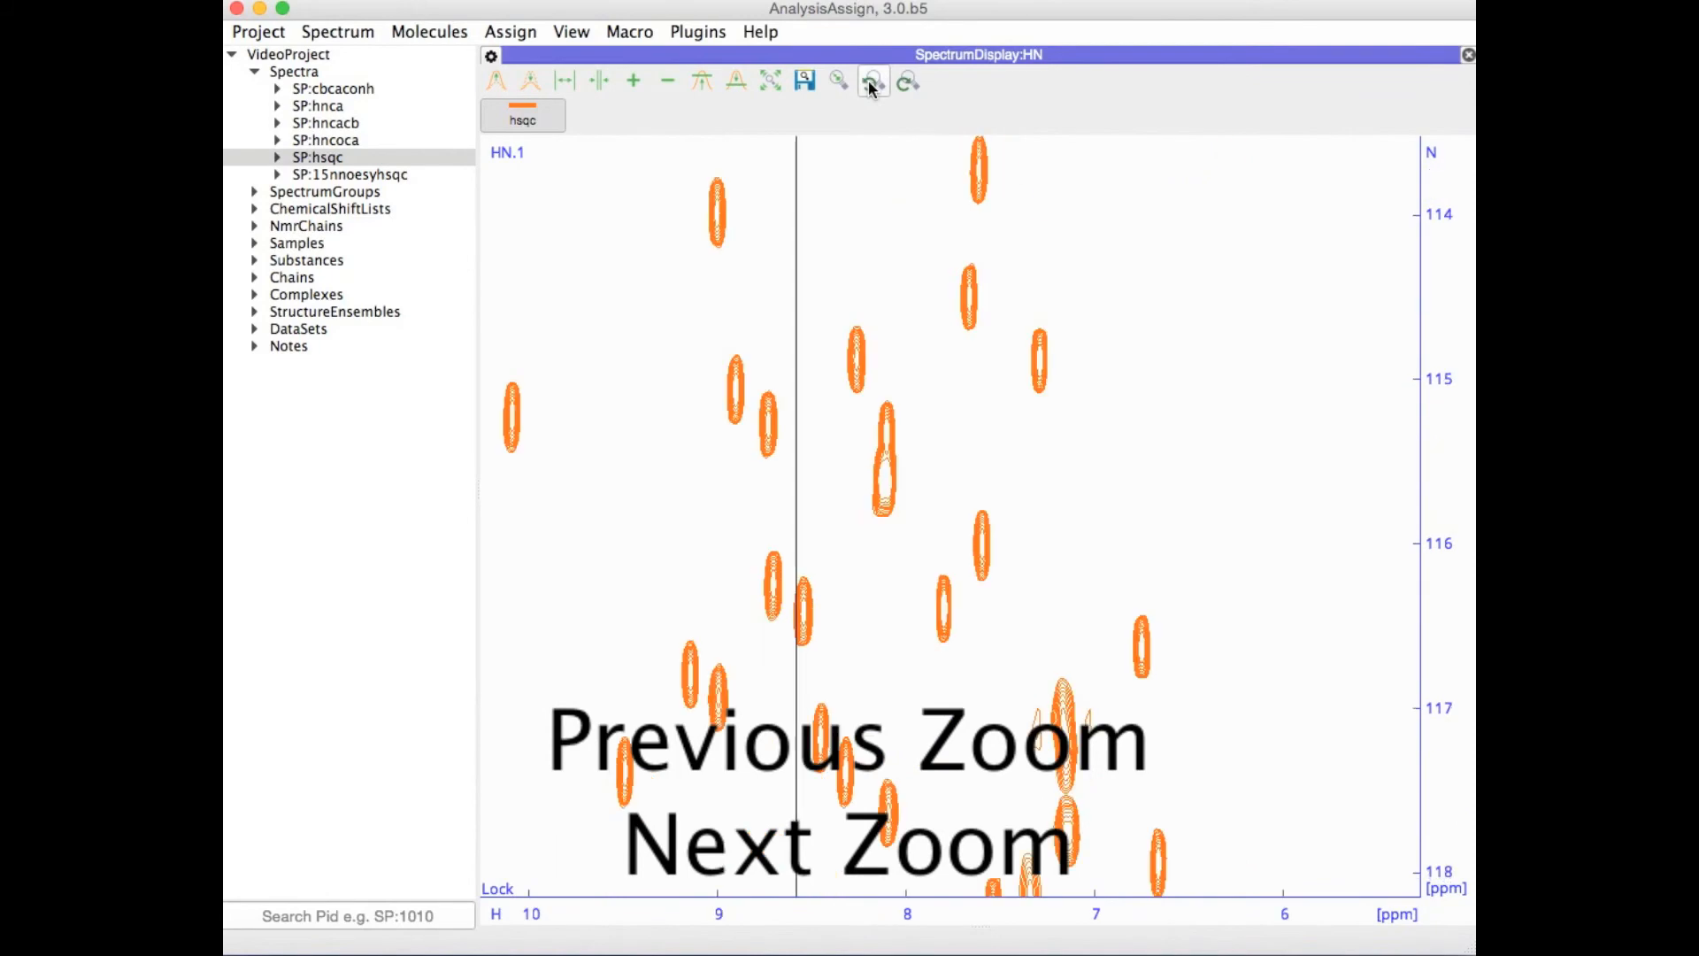
click(906, 80)
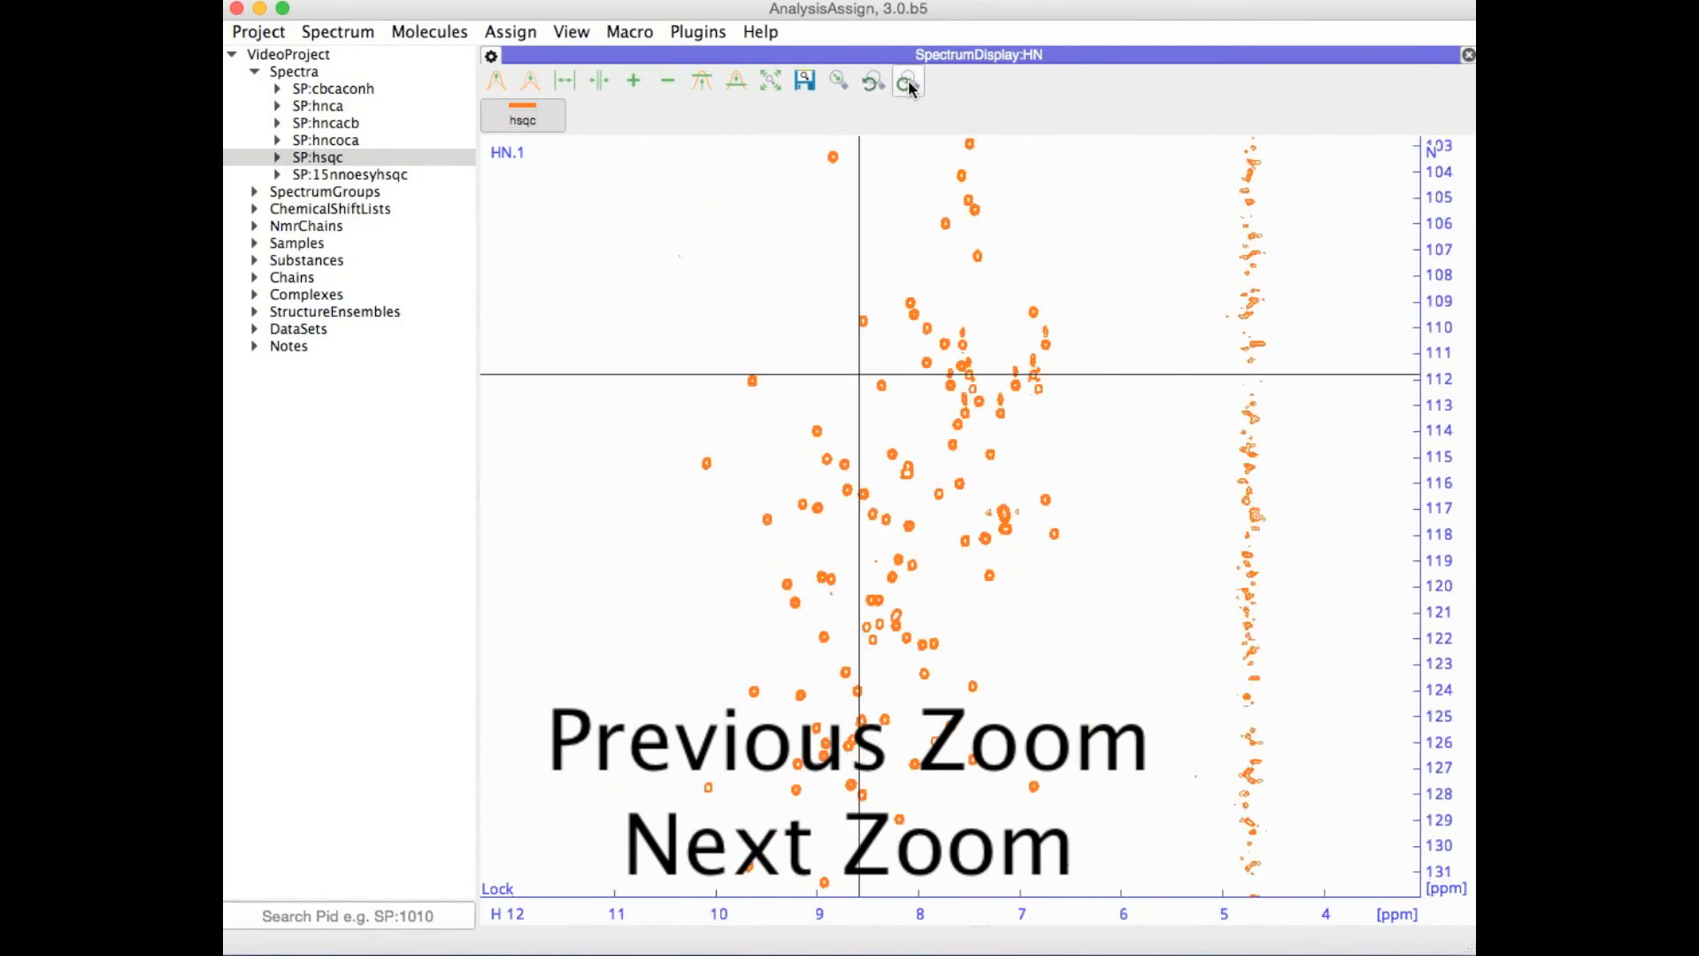